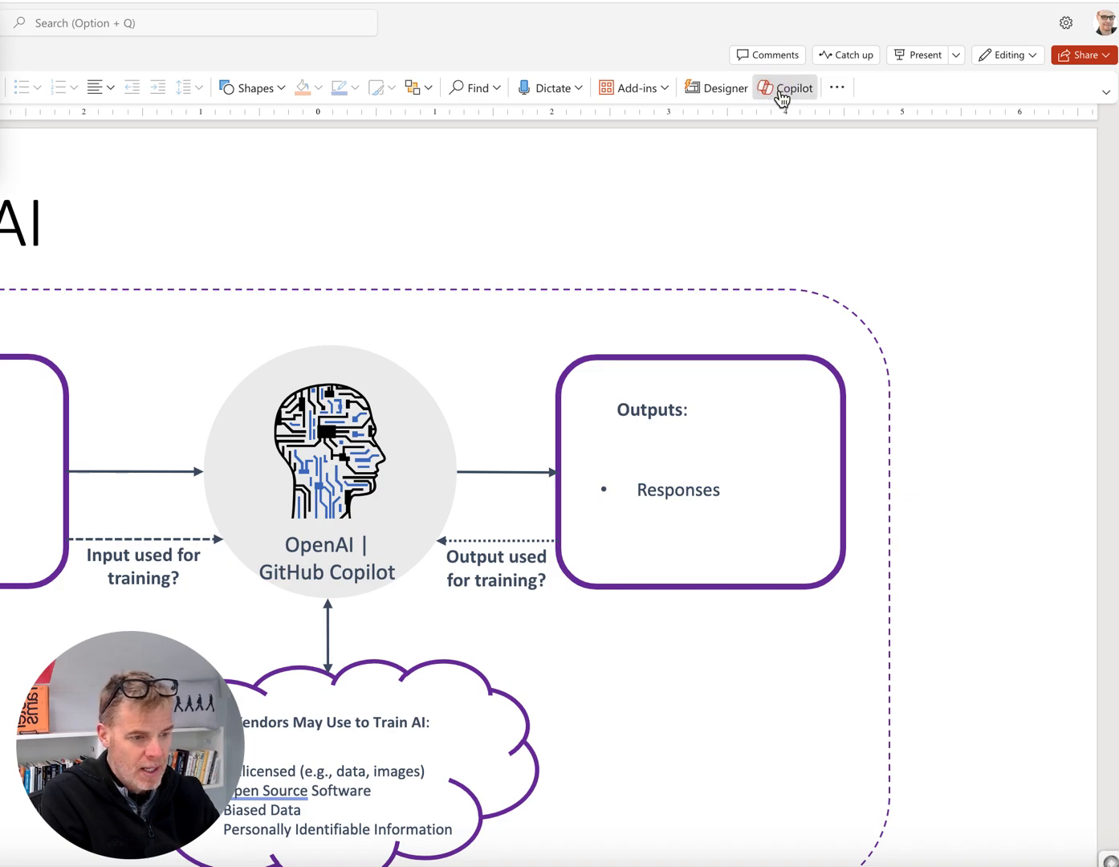
- Open Copilot in PowerPoint and begin asking what it can do with this slide
left_click(794, 88)
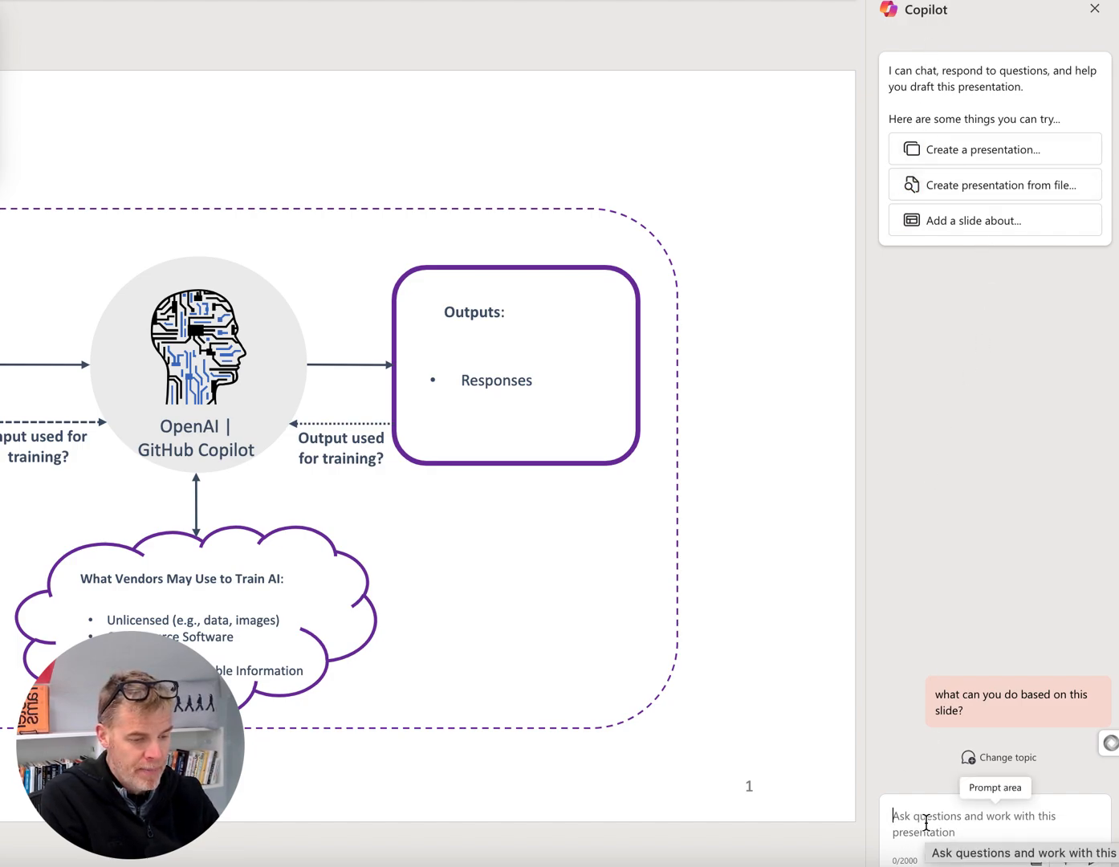
type("what can you do")
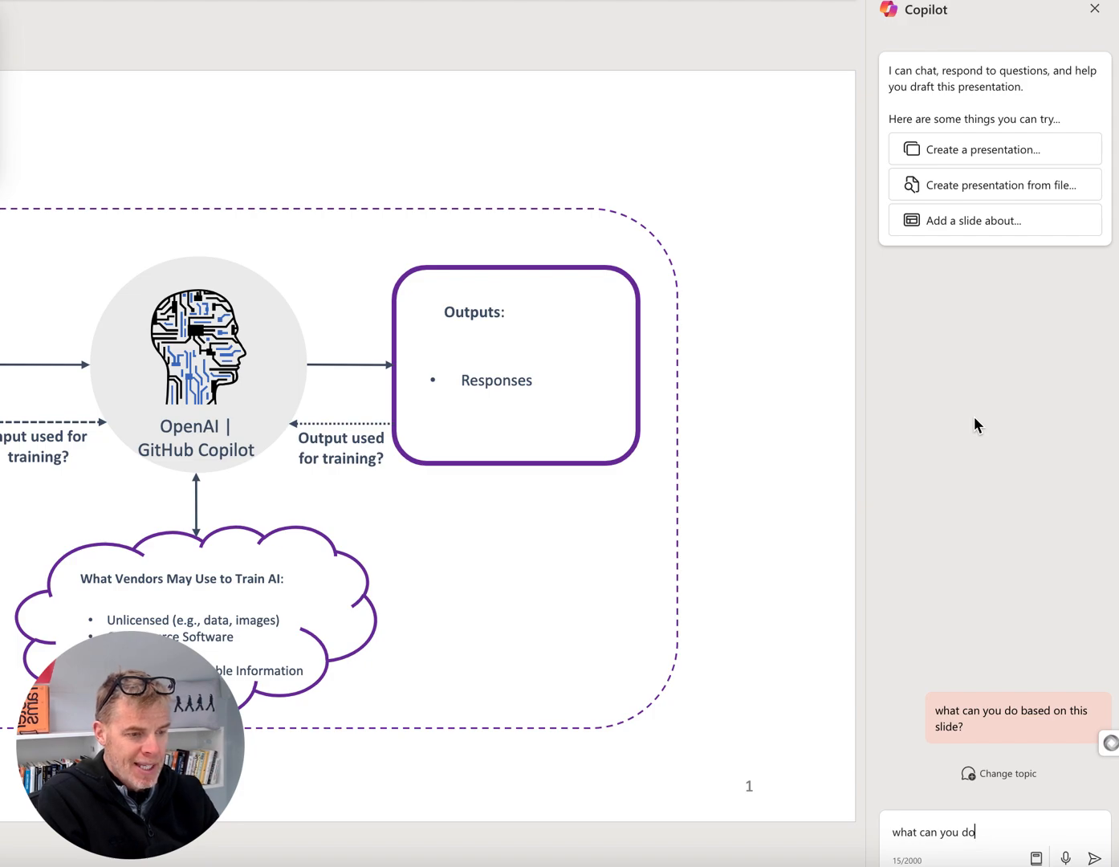
mouse_move(956, 617)
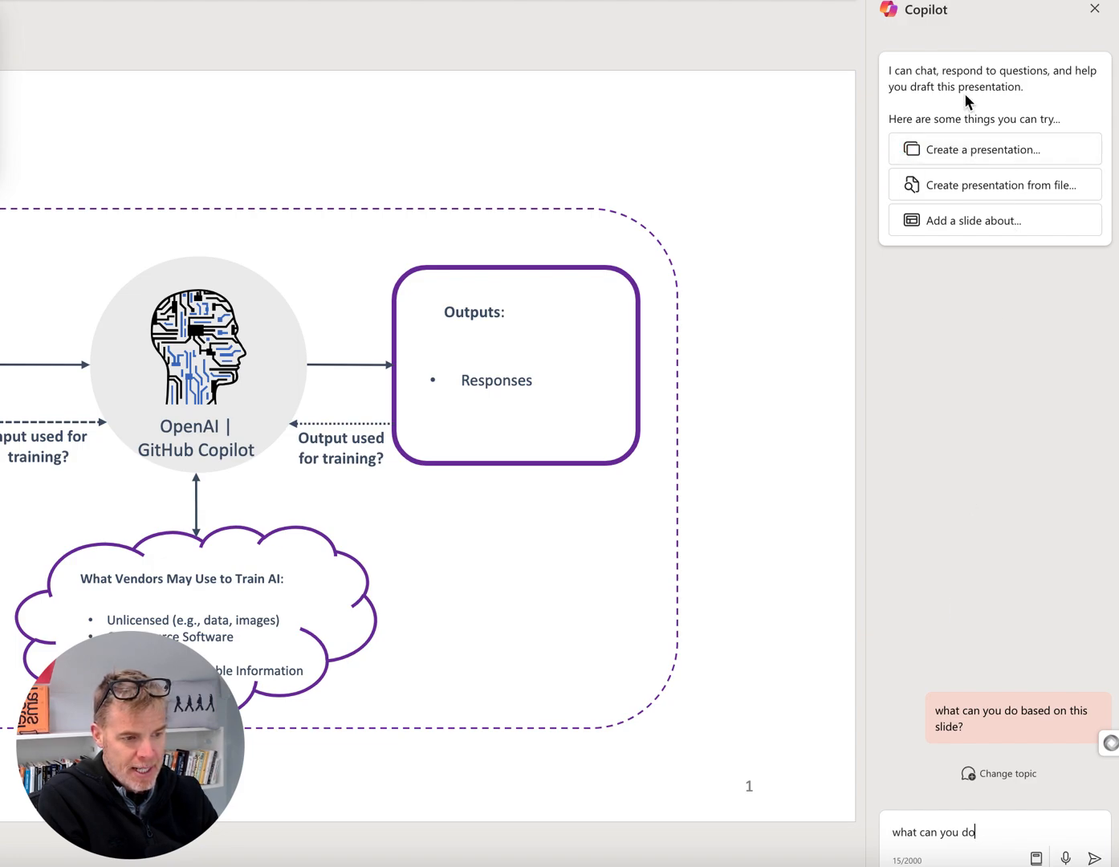
mouse_move(984, 161)
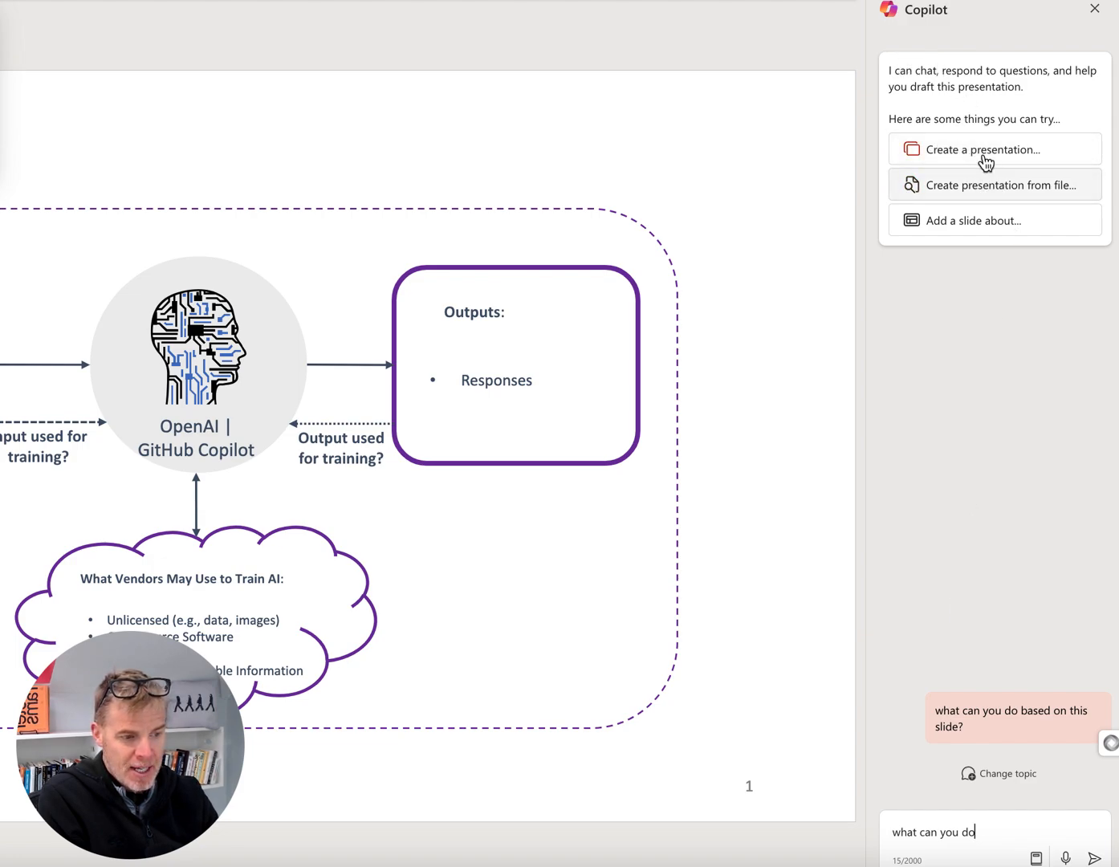
mouse_move(1027, 190)
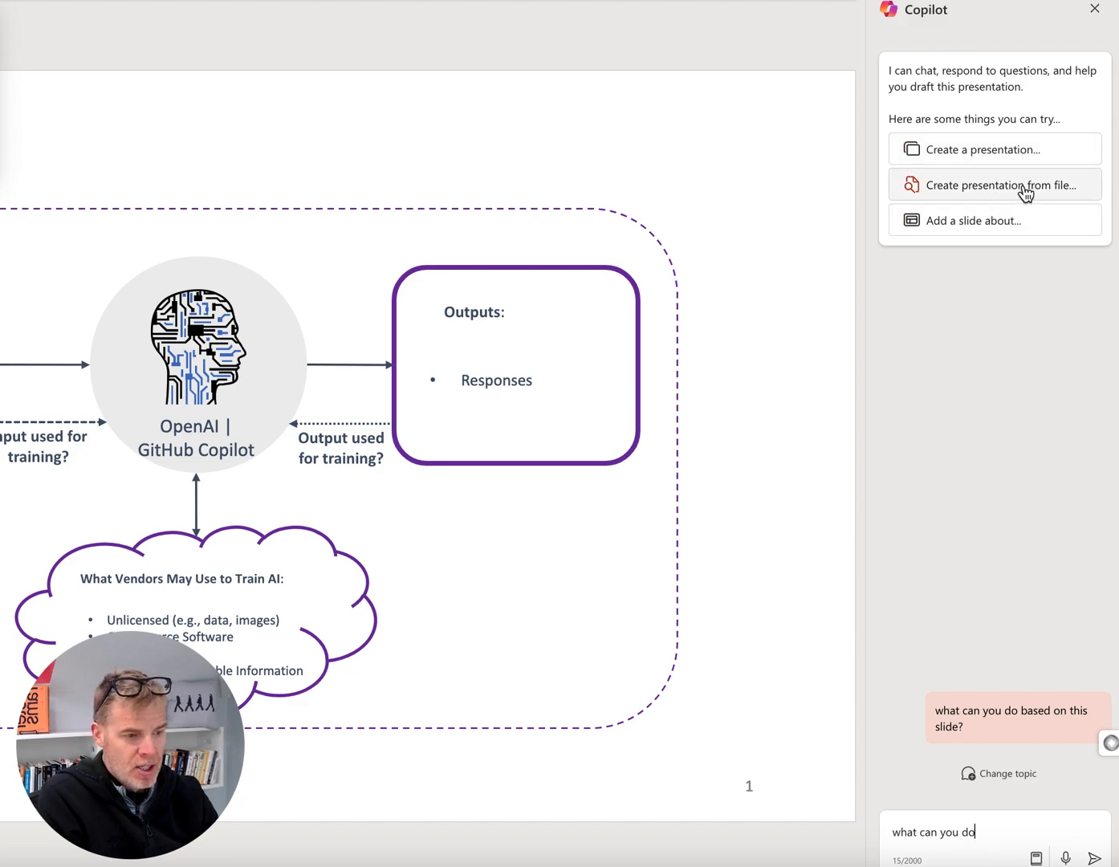
mouse_move(983, 231)
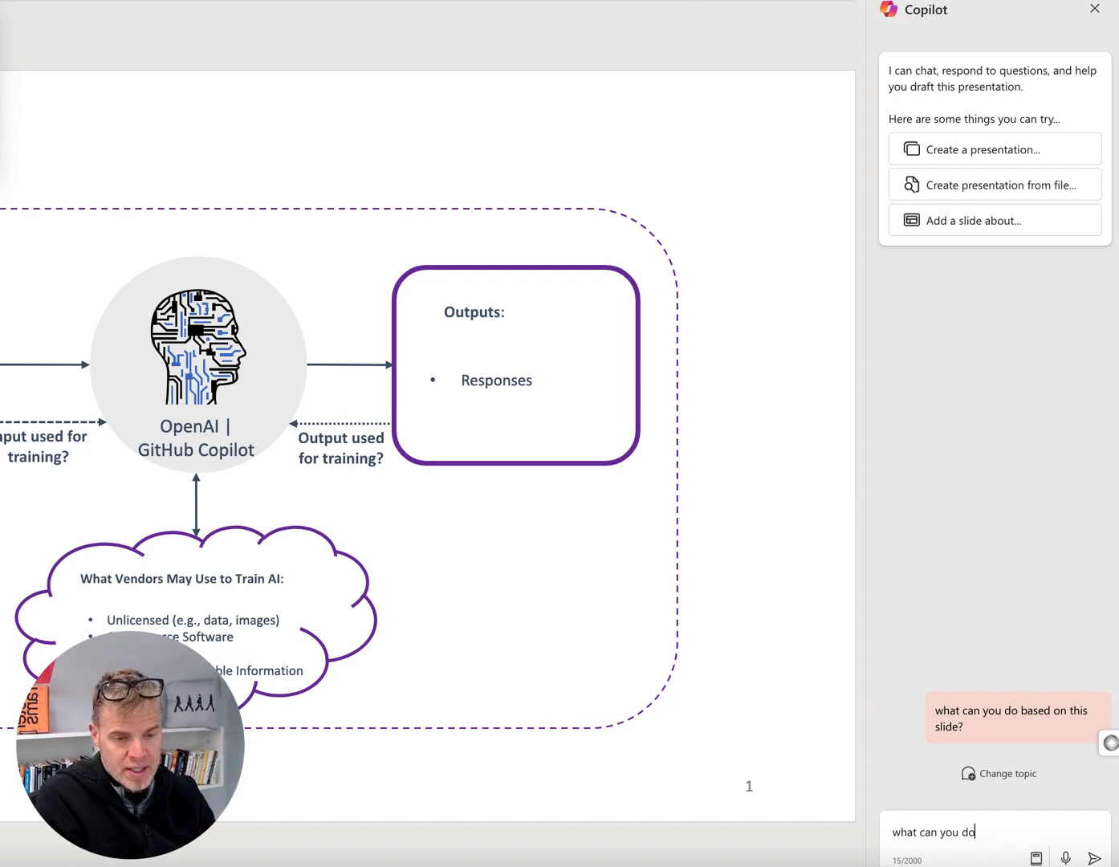
mouse_move(1033, 163)
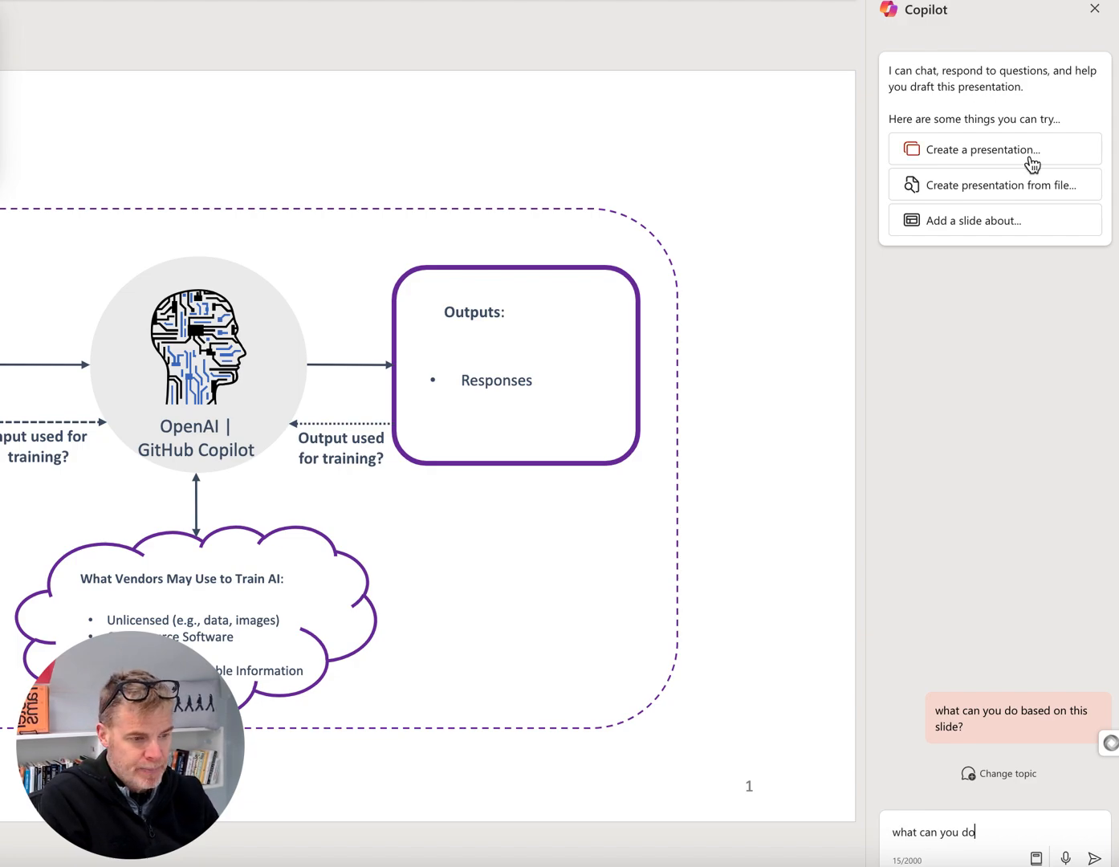
- Ask Copilot to add a slide about LLMs explaining what they are
left_click(993, 221)
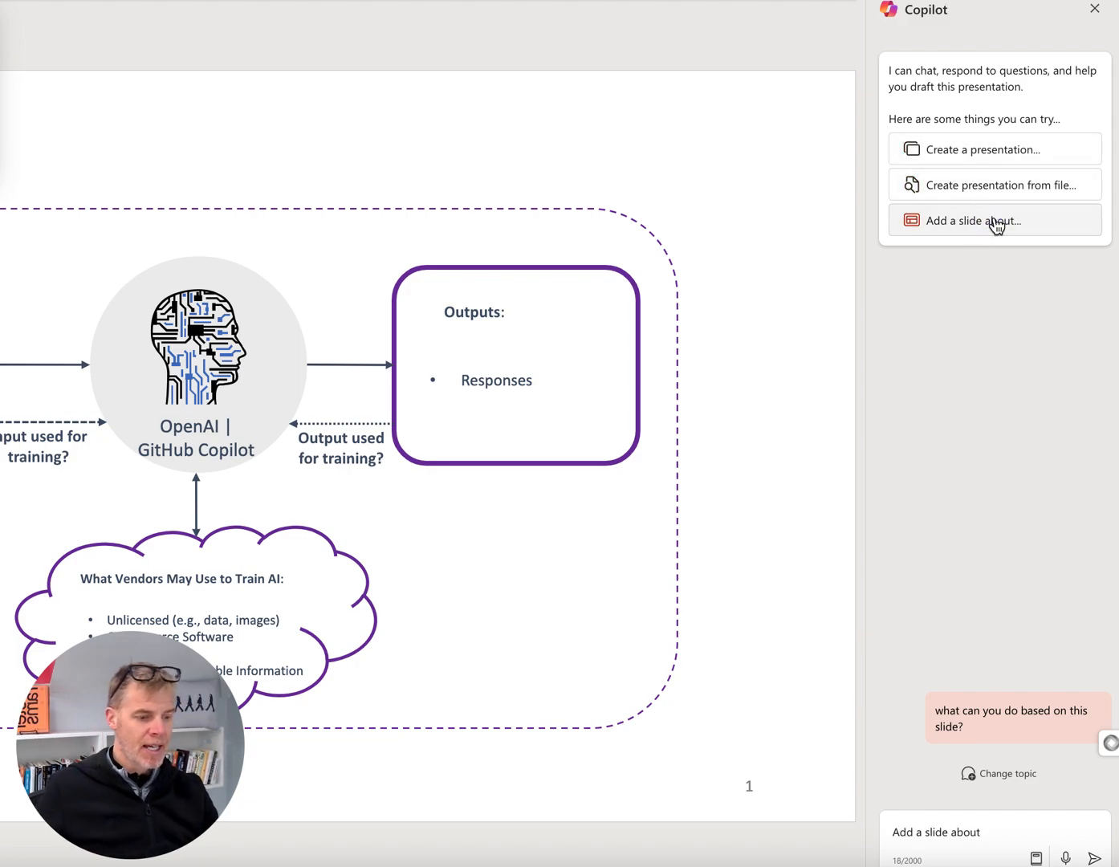
left_click(970, 221)
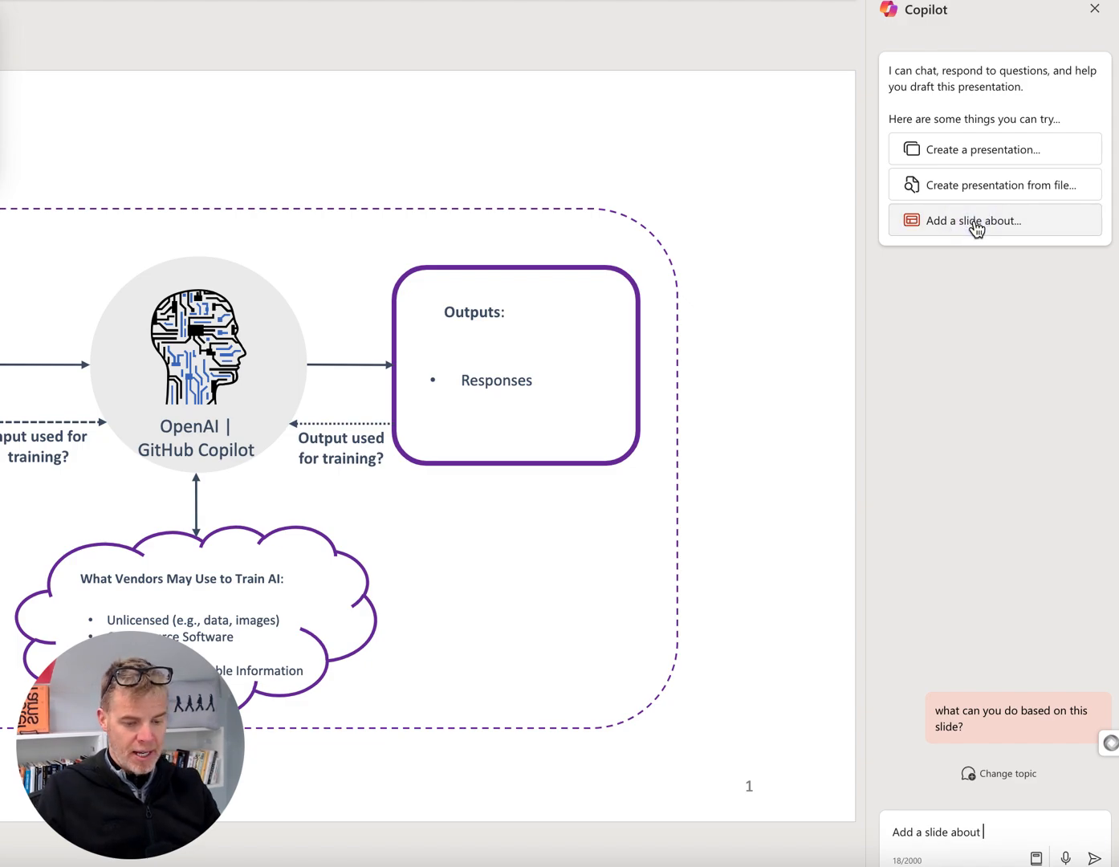
type("LLMs explaing what they are")
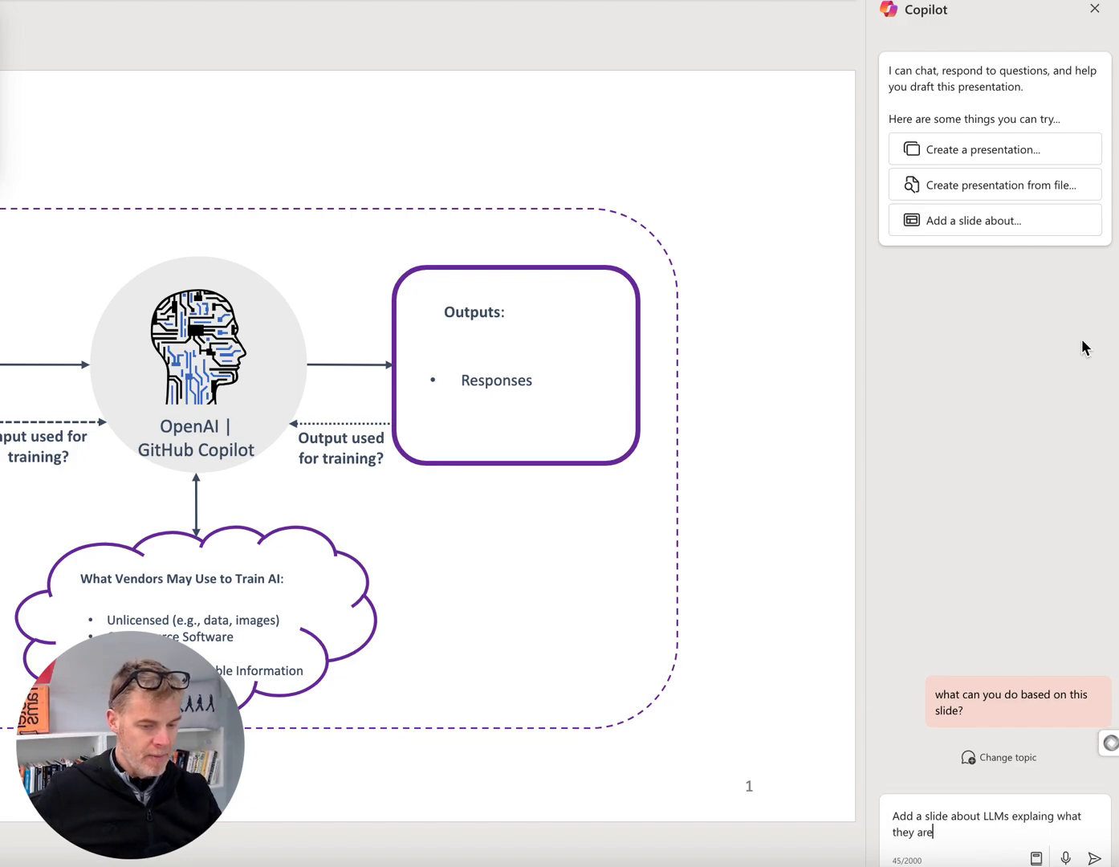
left_click(1095, 857)
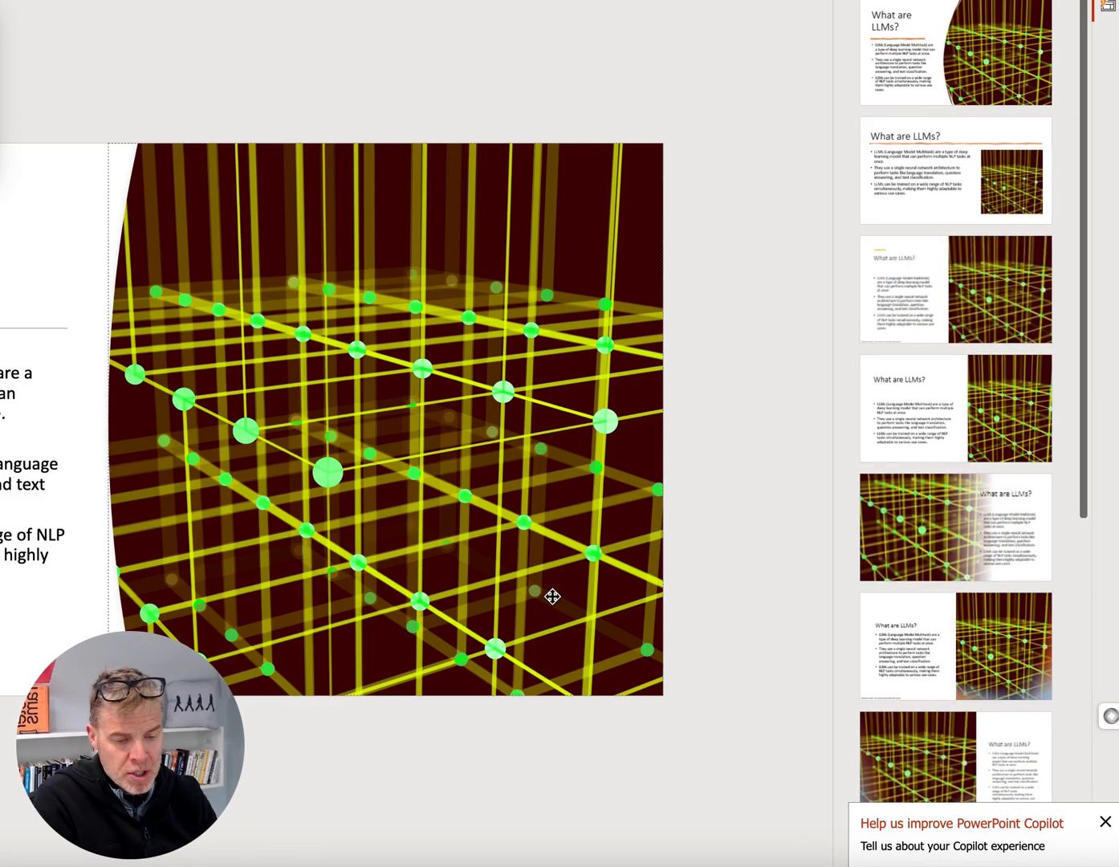
mouse_move(512, 165)
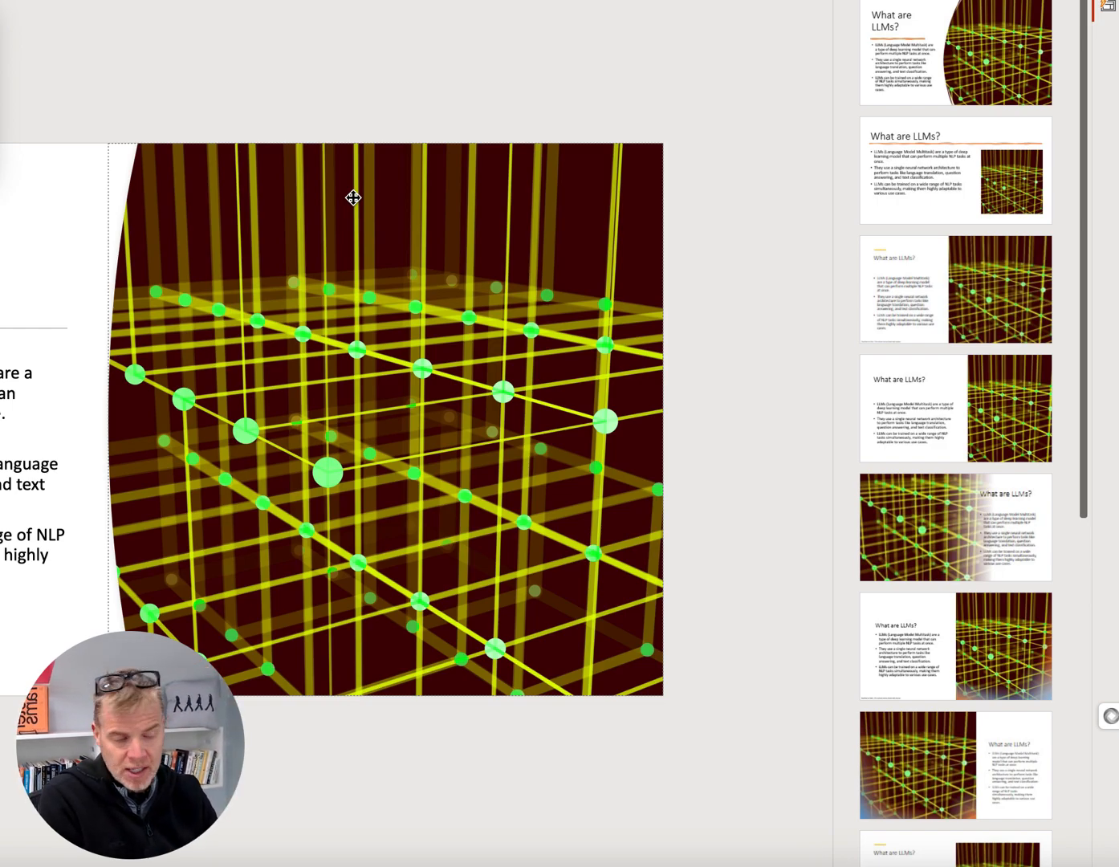
mouse_move(381, 337)
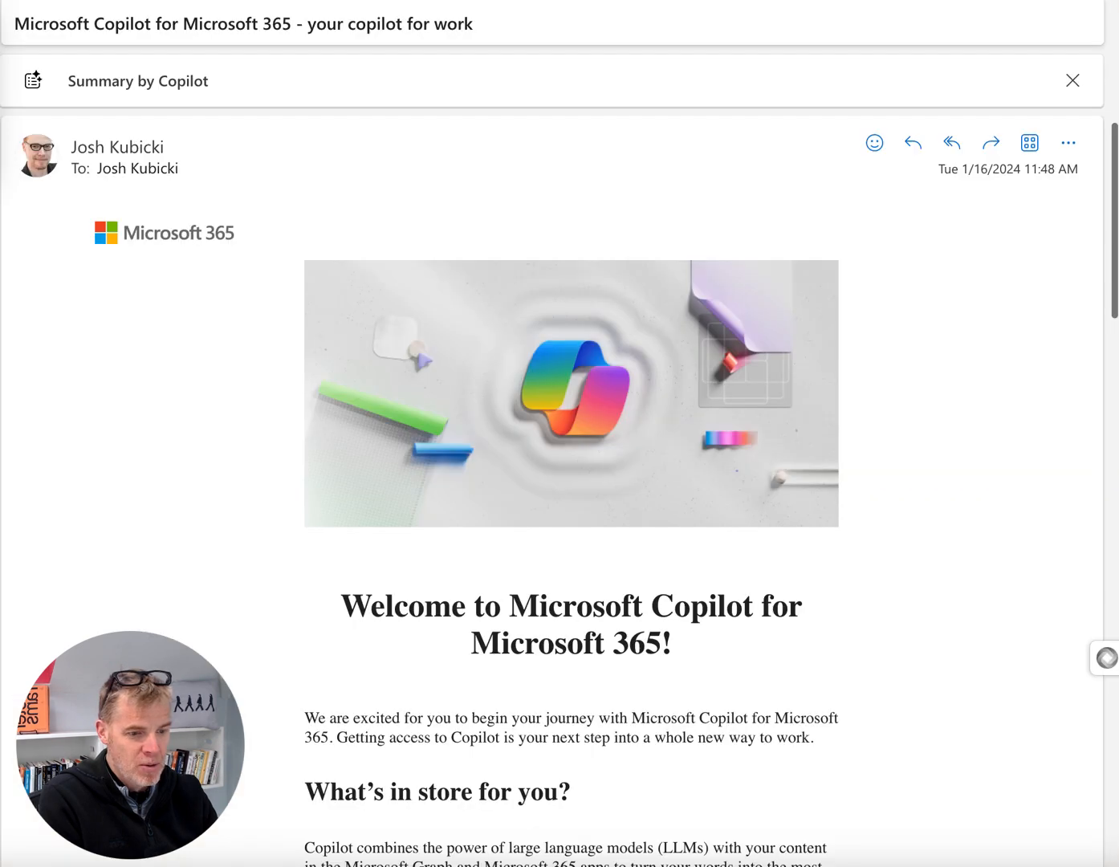
mouse_move(131, 460)
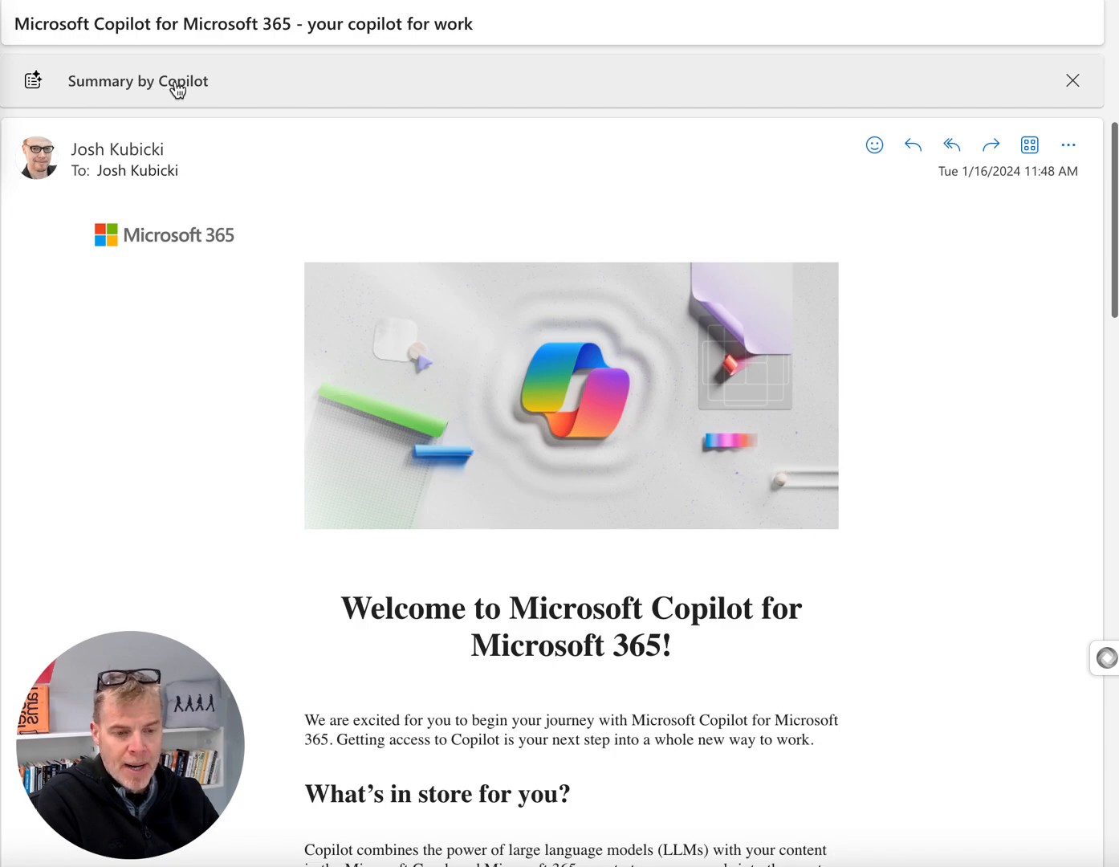
- Generate the Copilot summary of the welcome email, read through it, and close it
left_click(137, 81)
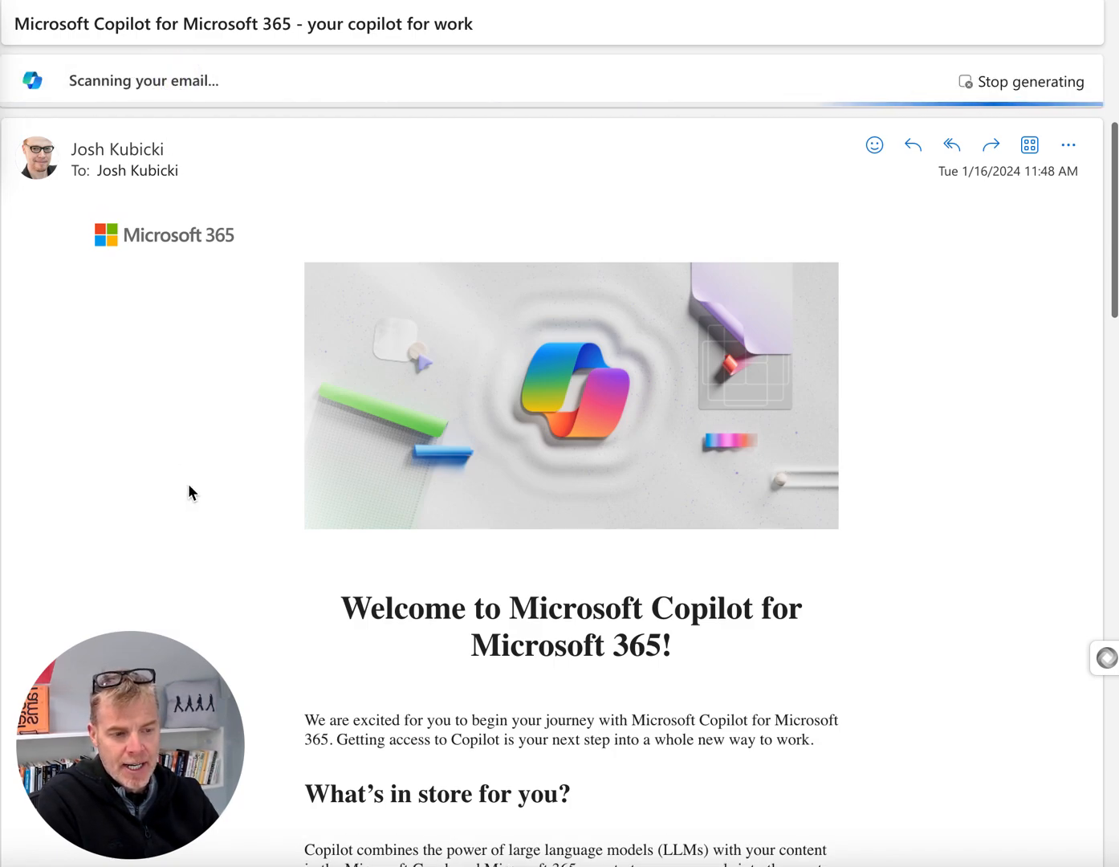
scroll("down", 3)
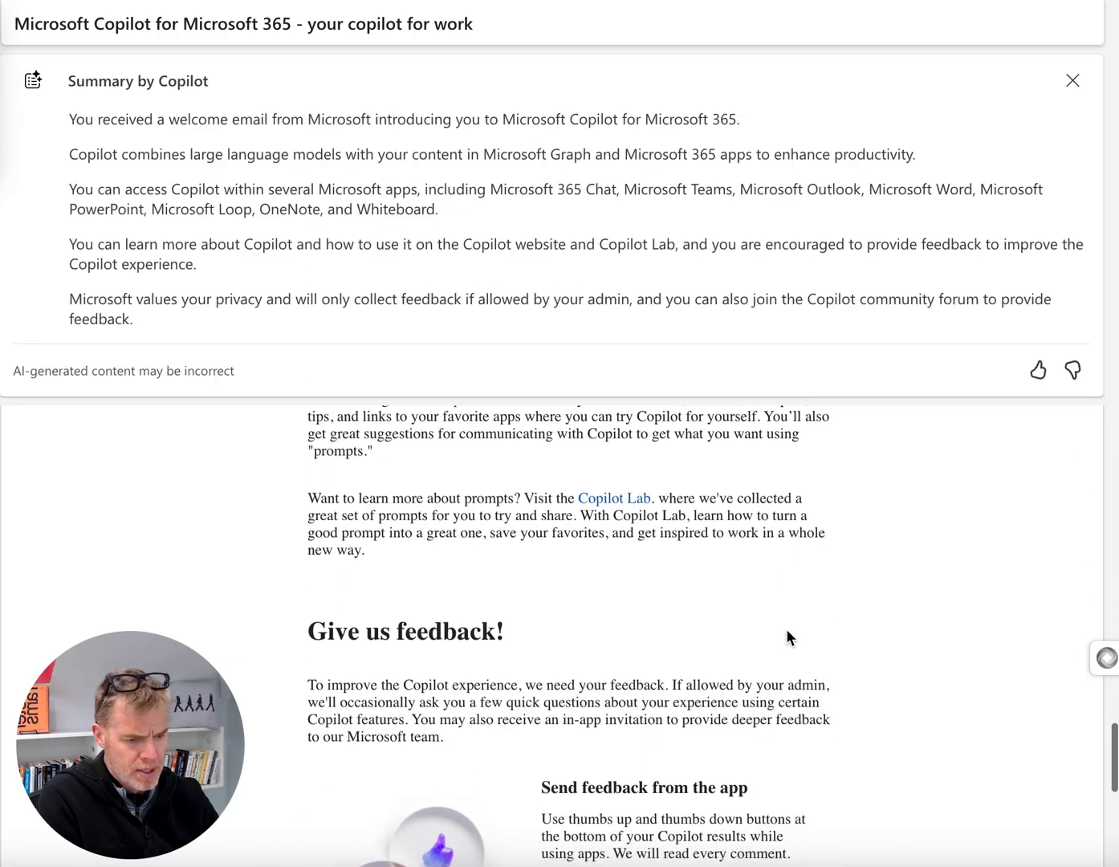
scroll("down", 3)
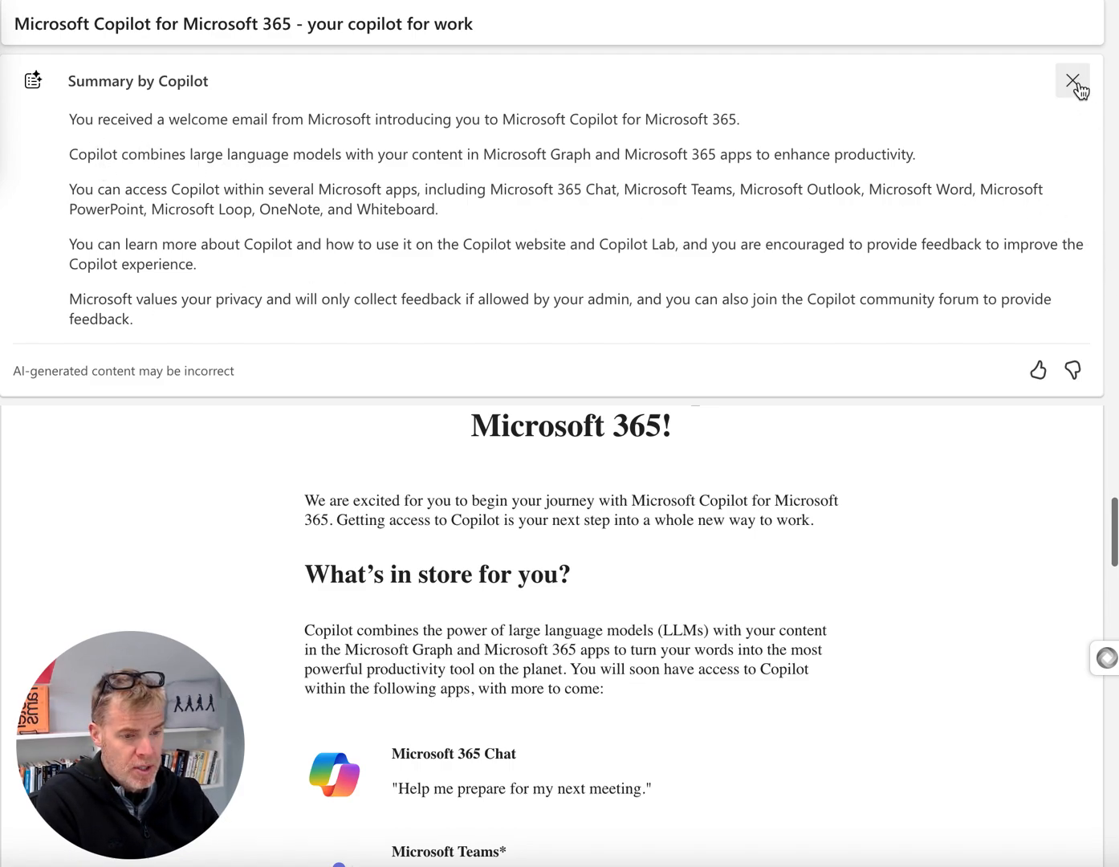
left_click(1072, 81)
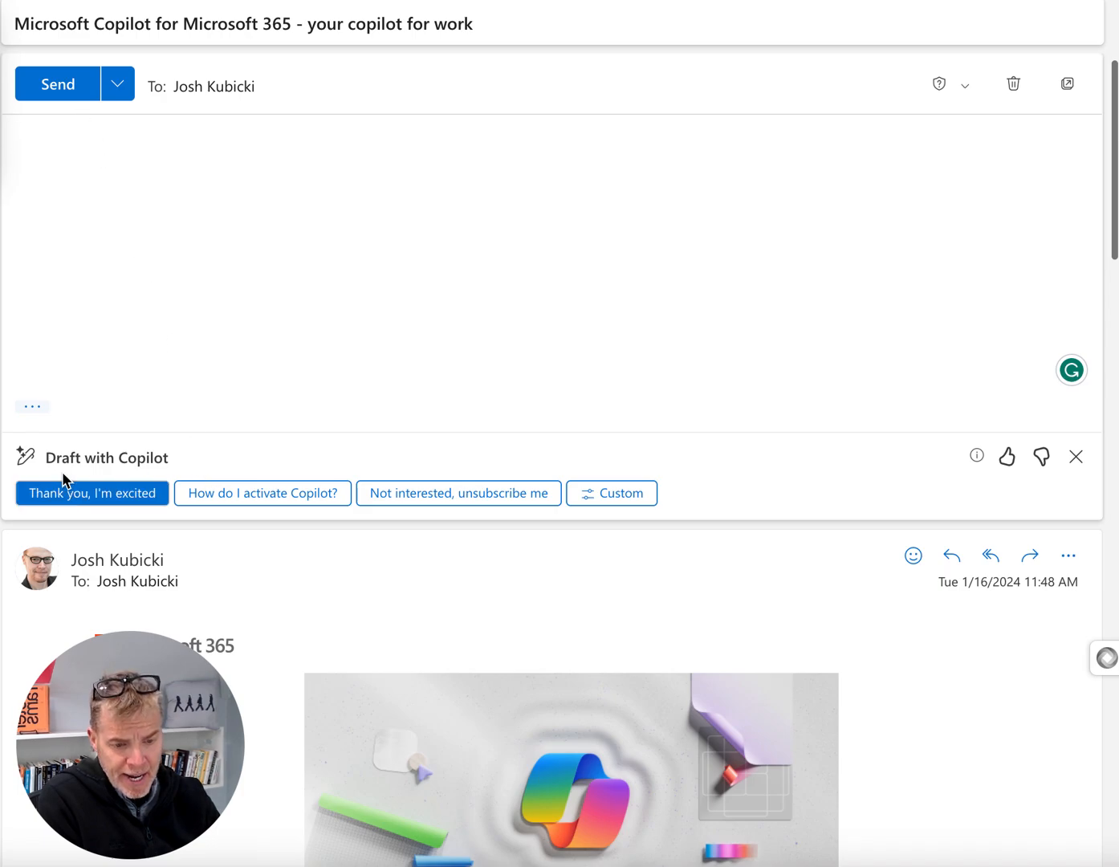
mouse_move(136, 480)
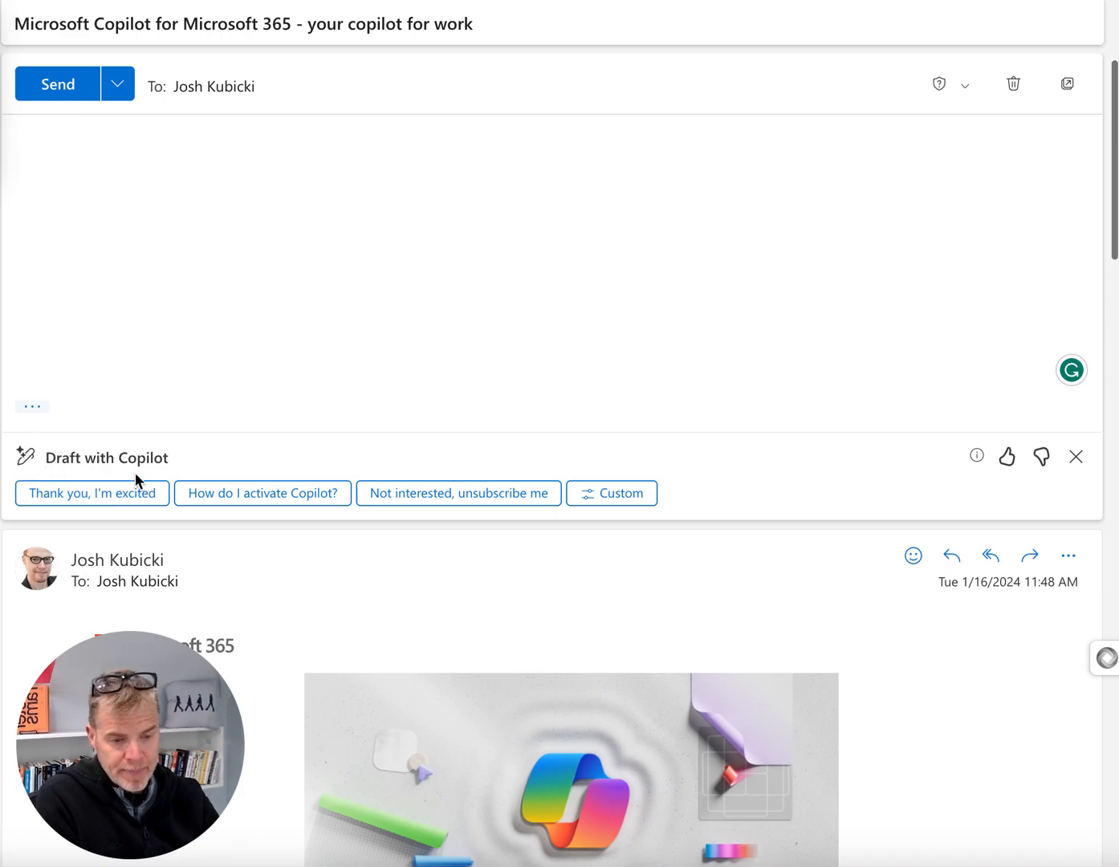
mouse_move(36, 460)
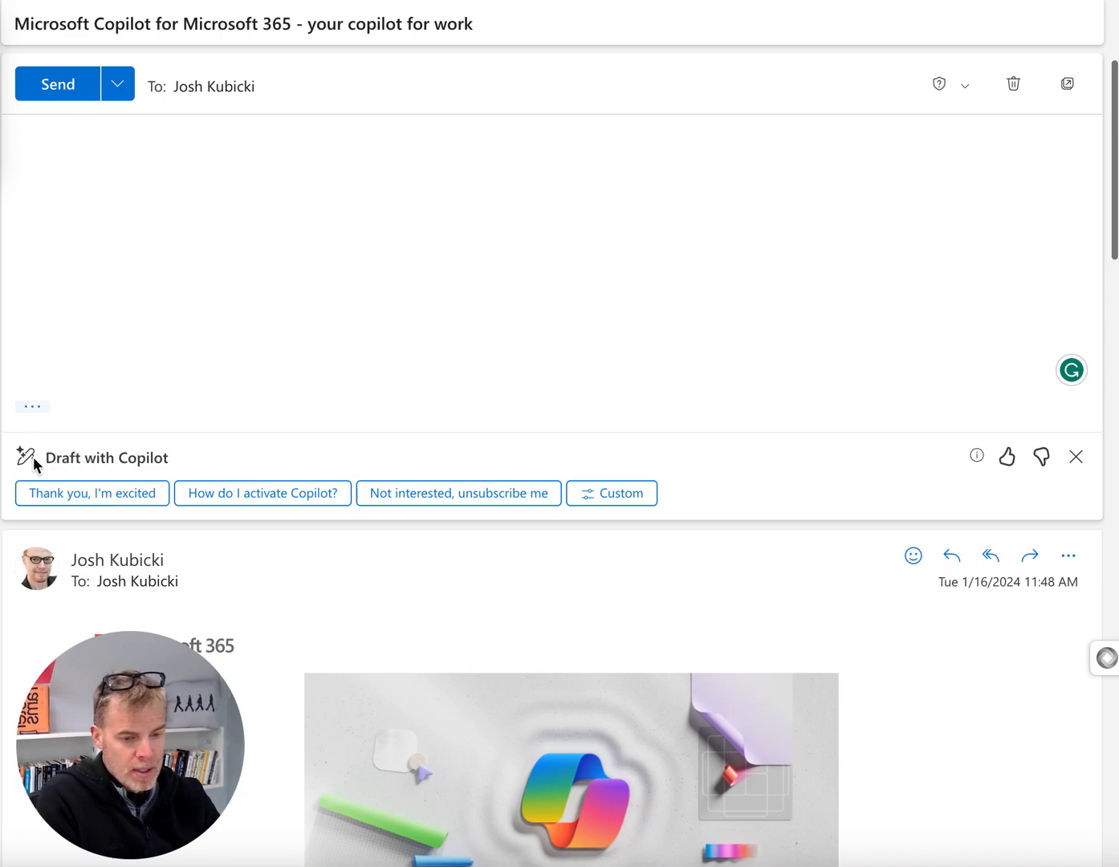
- Start a Copilot-drafted reply prompting thanks but politely requesting no more marketing going forward
left_click(263, 492)
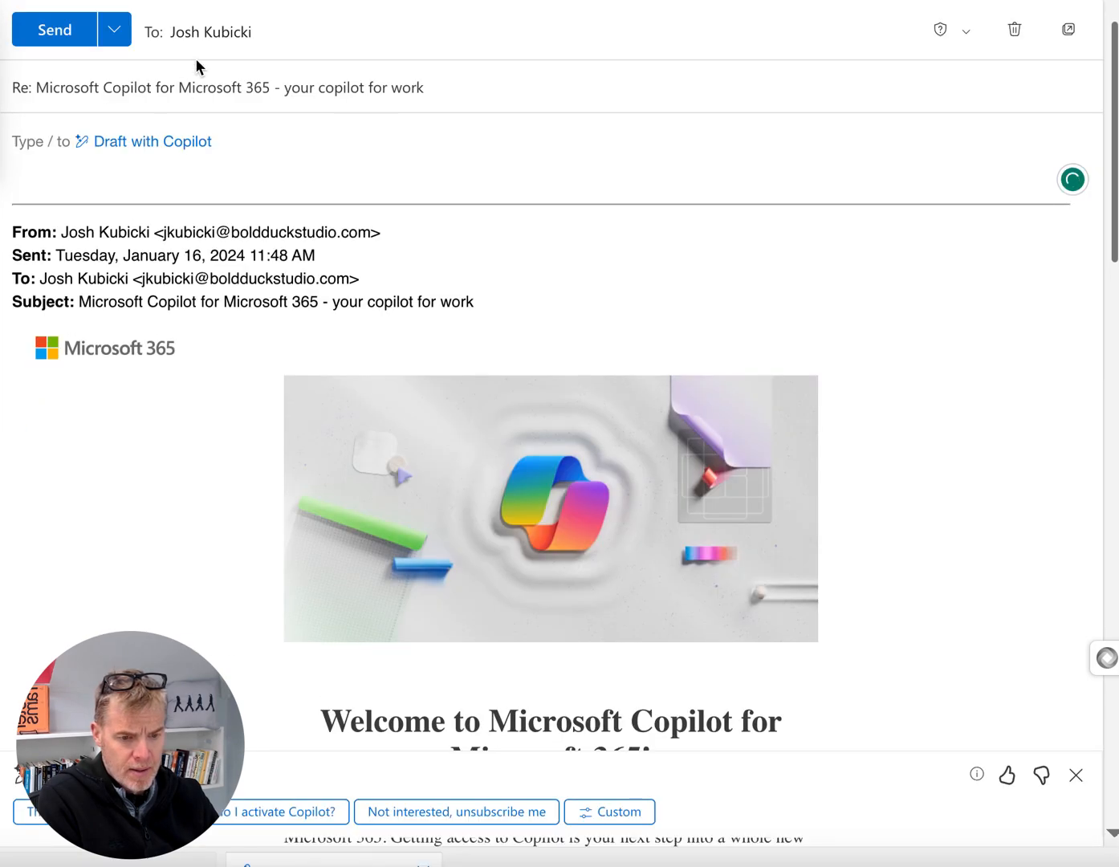
left_click(150, 141)
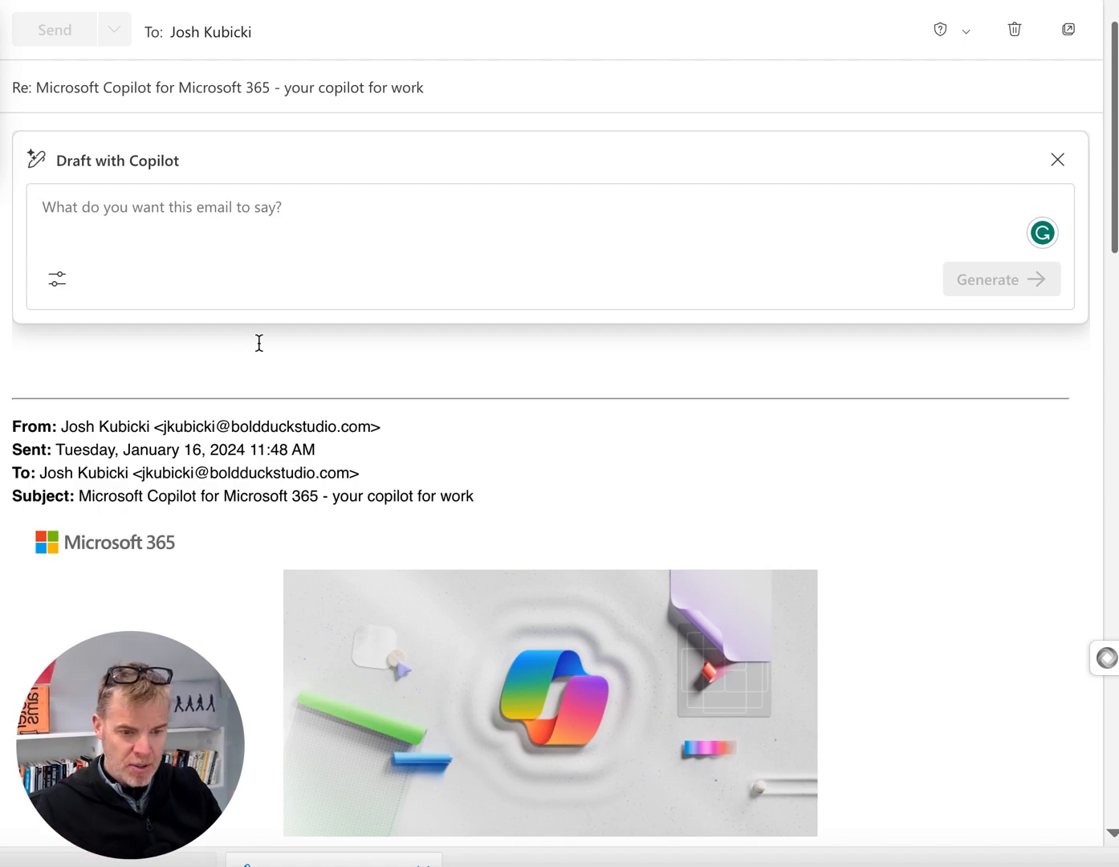
type("Thank Microsoft for")
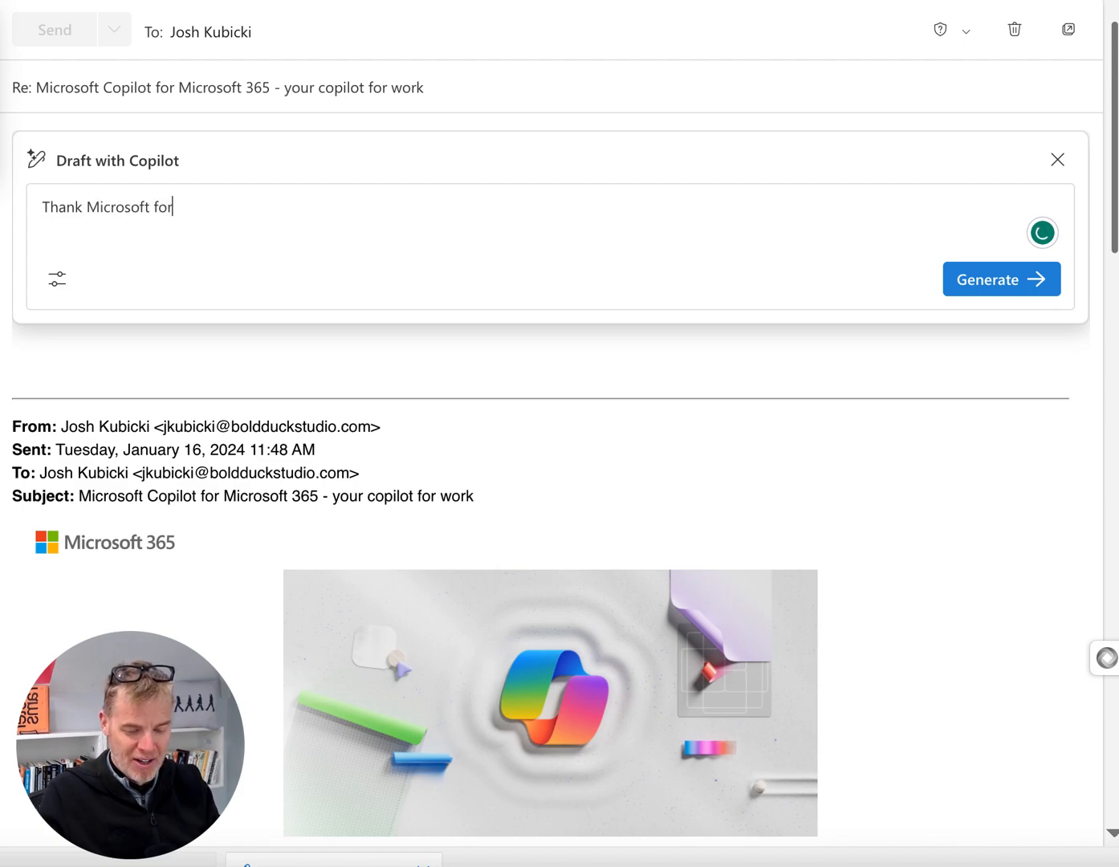
type("sending to")
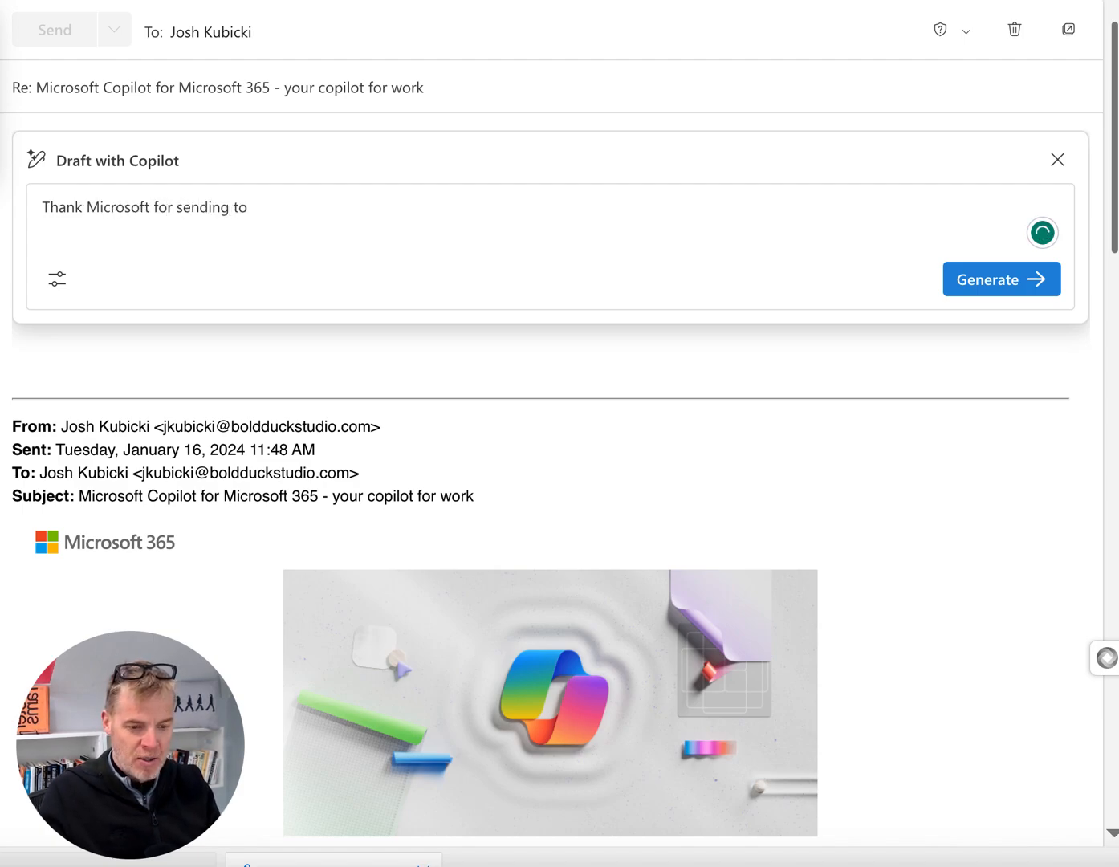
type("me but pol")
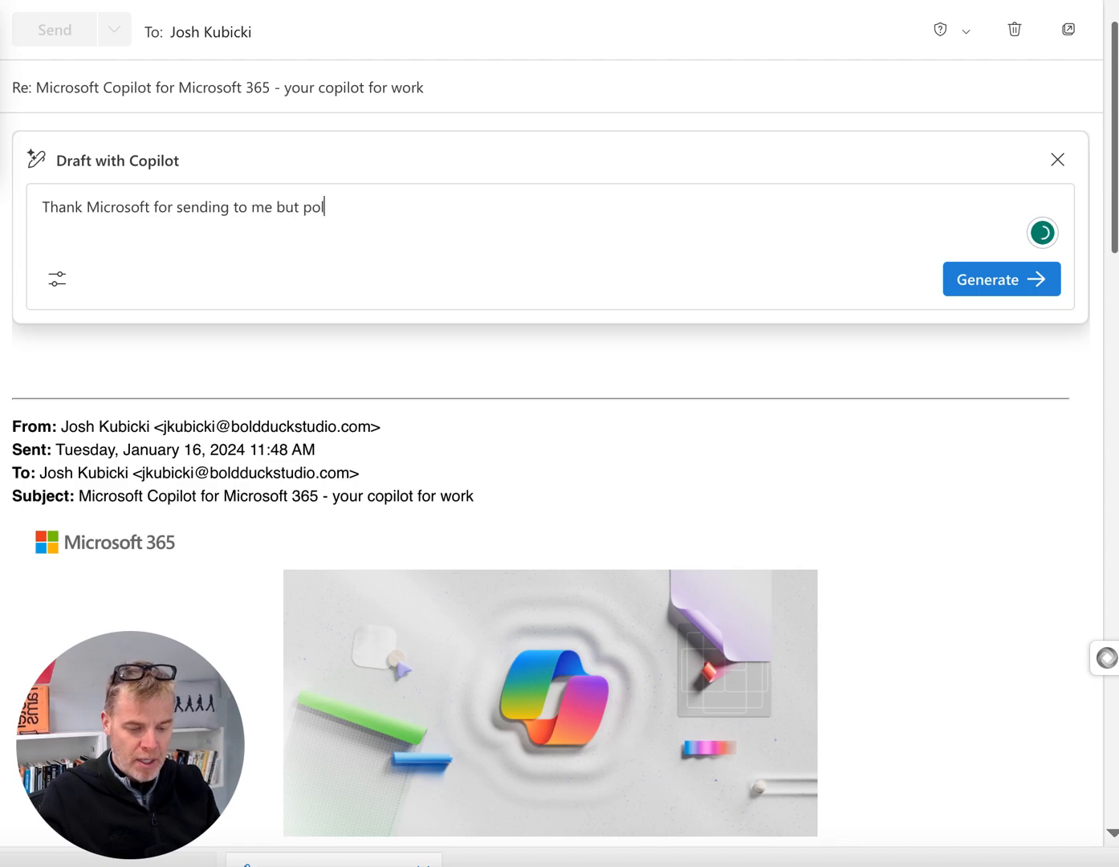
type("itely request that I am not")
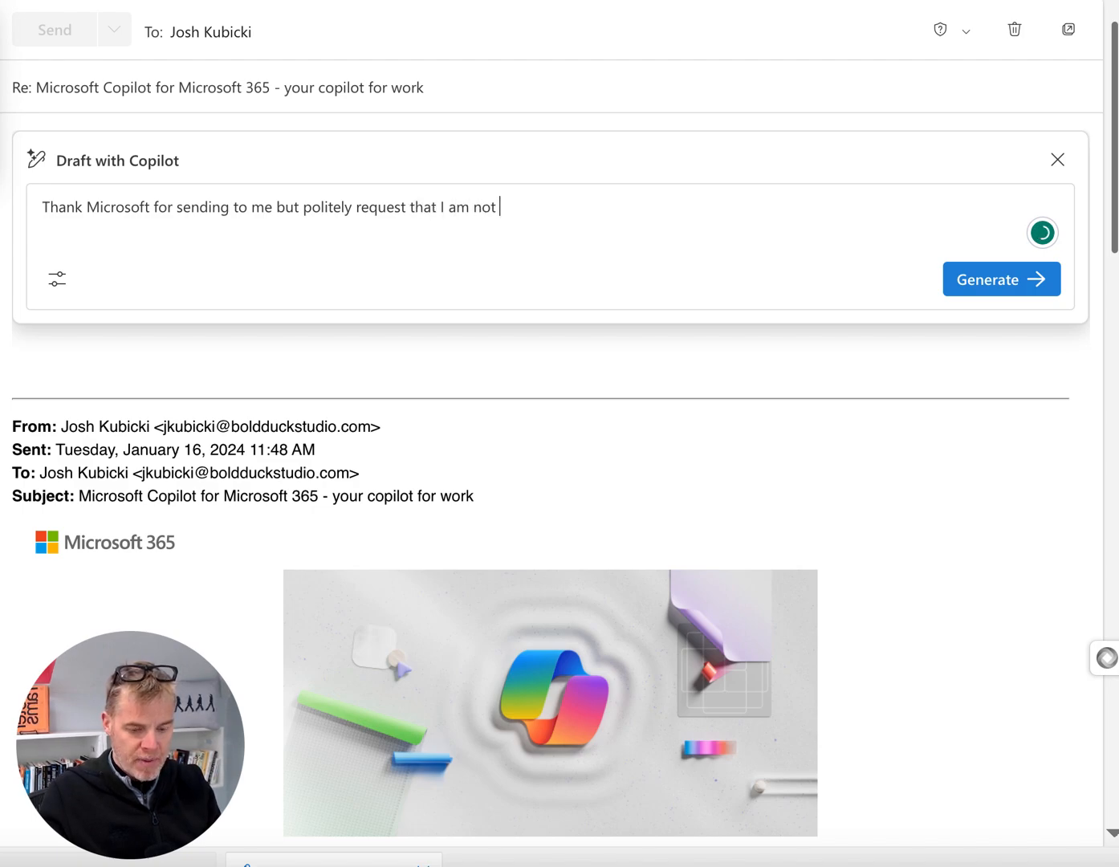
type("marketed")
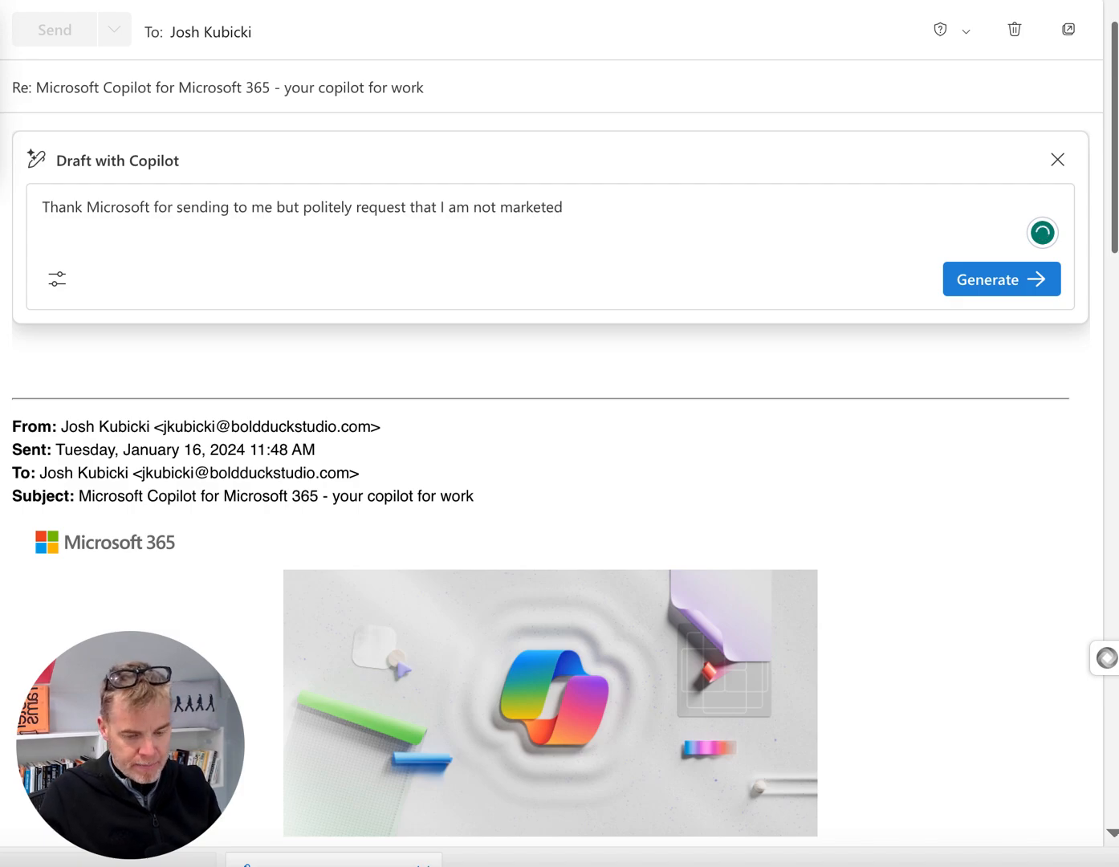
type("going forward.")
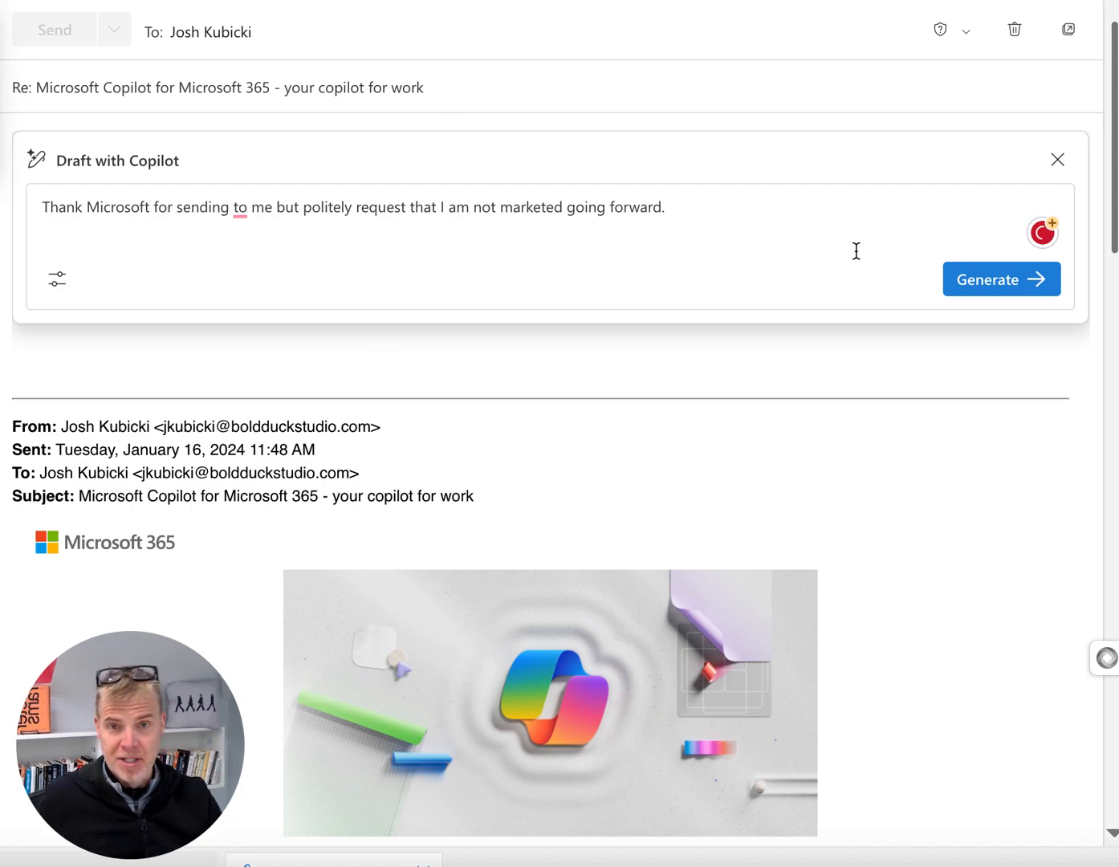
- Generate Copilot's thank-you reply declining further marketing and keep it in the email body
left_click(1001, 278)
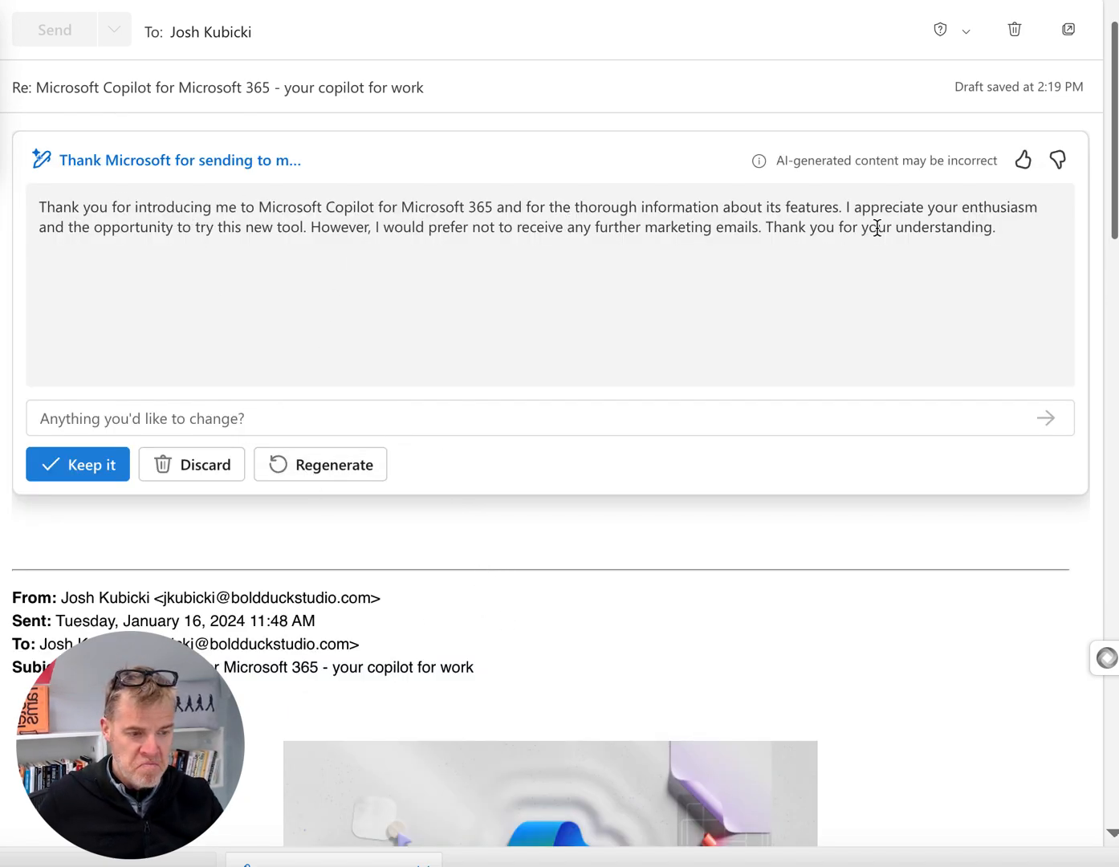
mouse_move(77, 464)
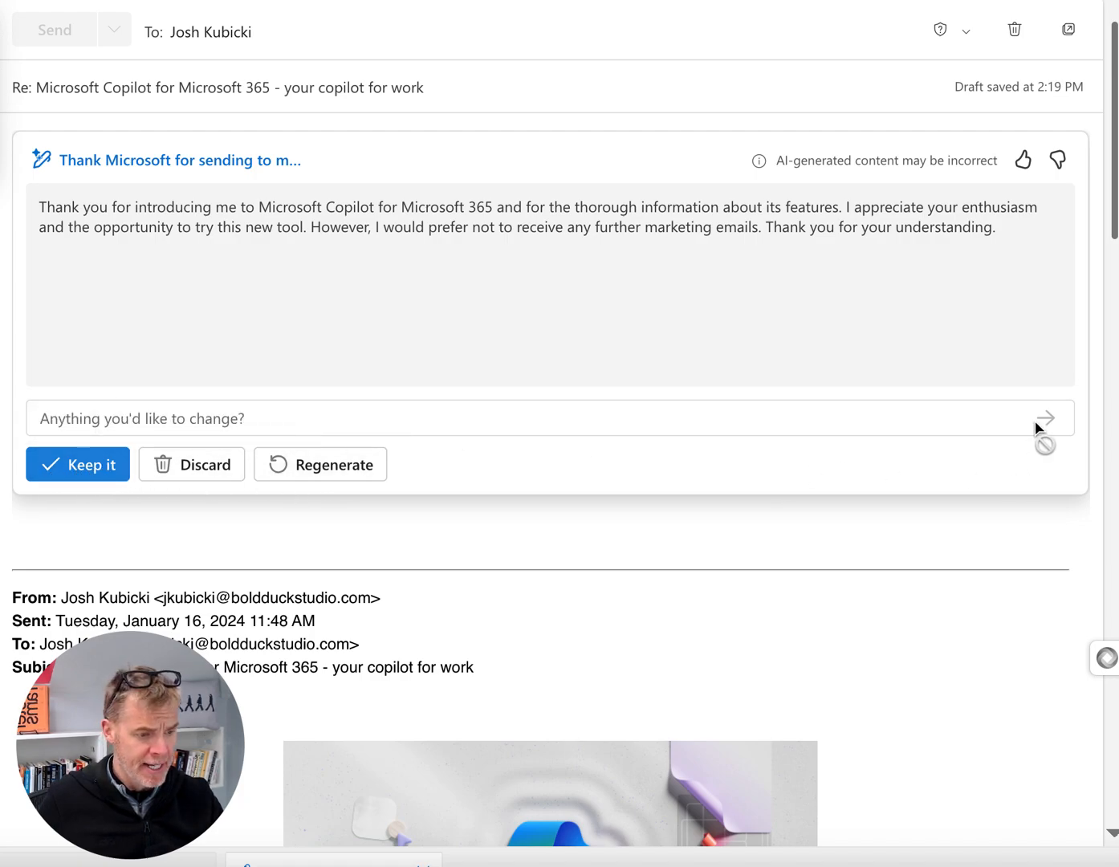
left_click(77, 464)
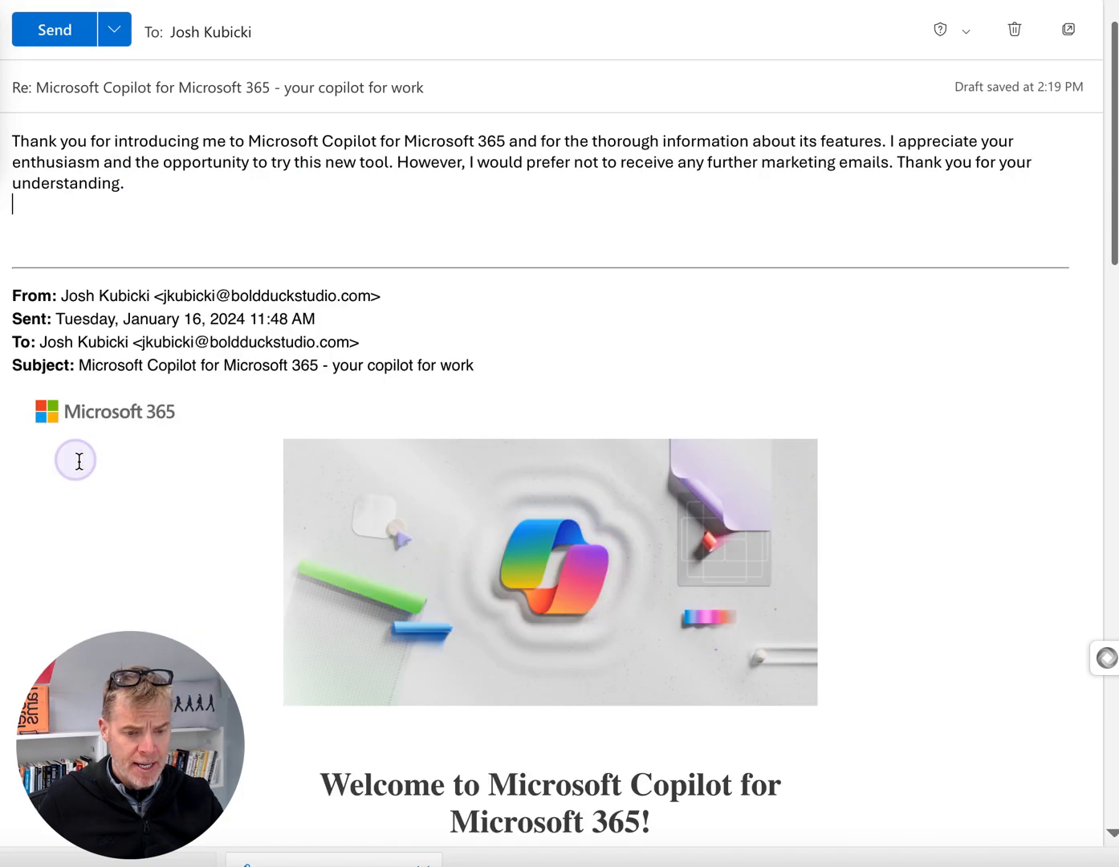
mouse_move(258, 219)
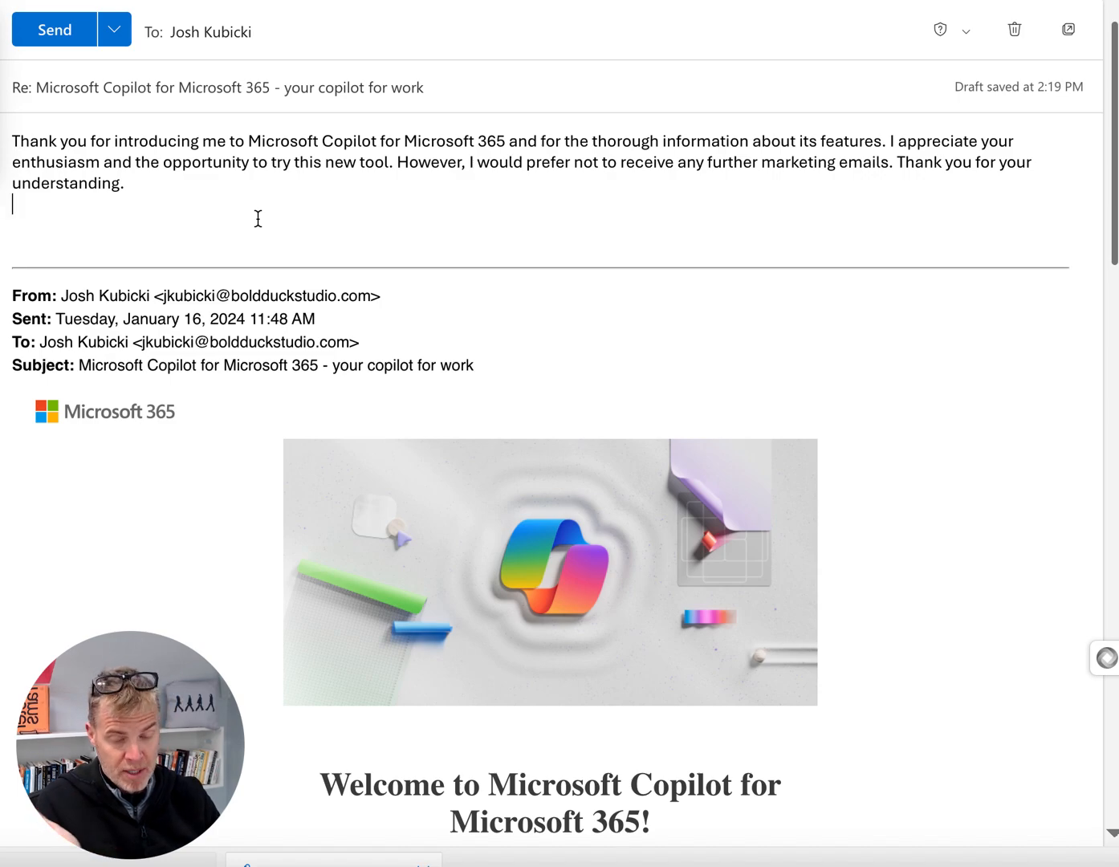
mouse_move(238, 513)
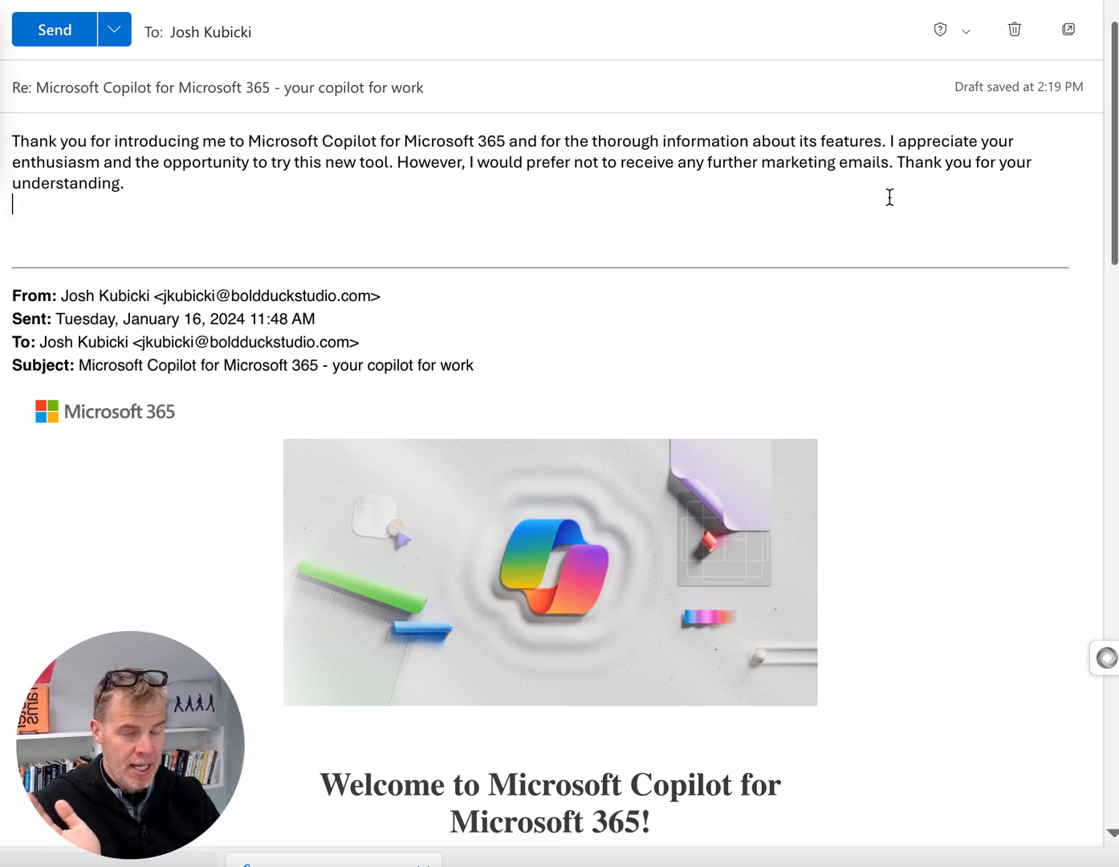
mouse_move(948, 391)
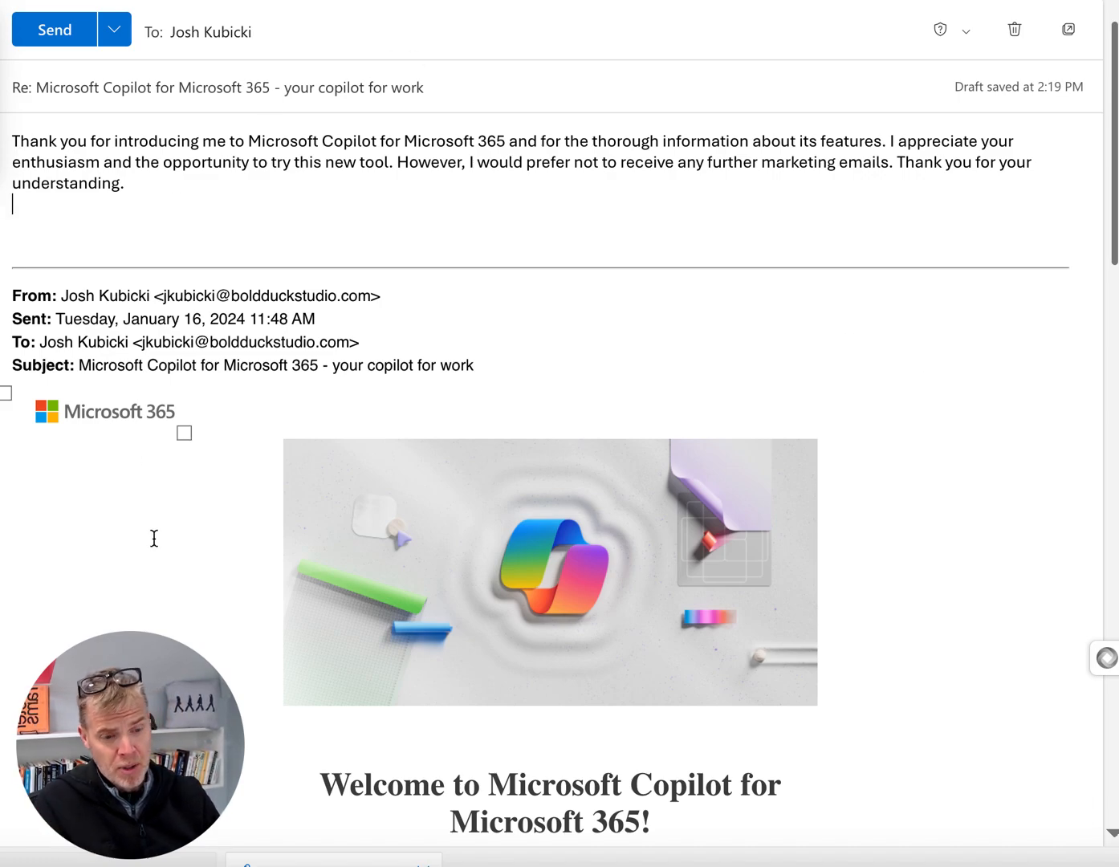
mouse_move(874, 349)
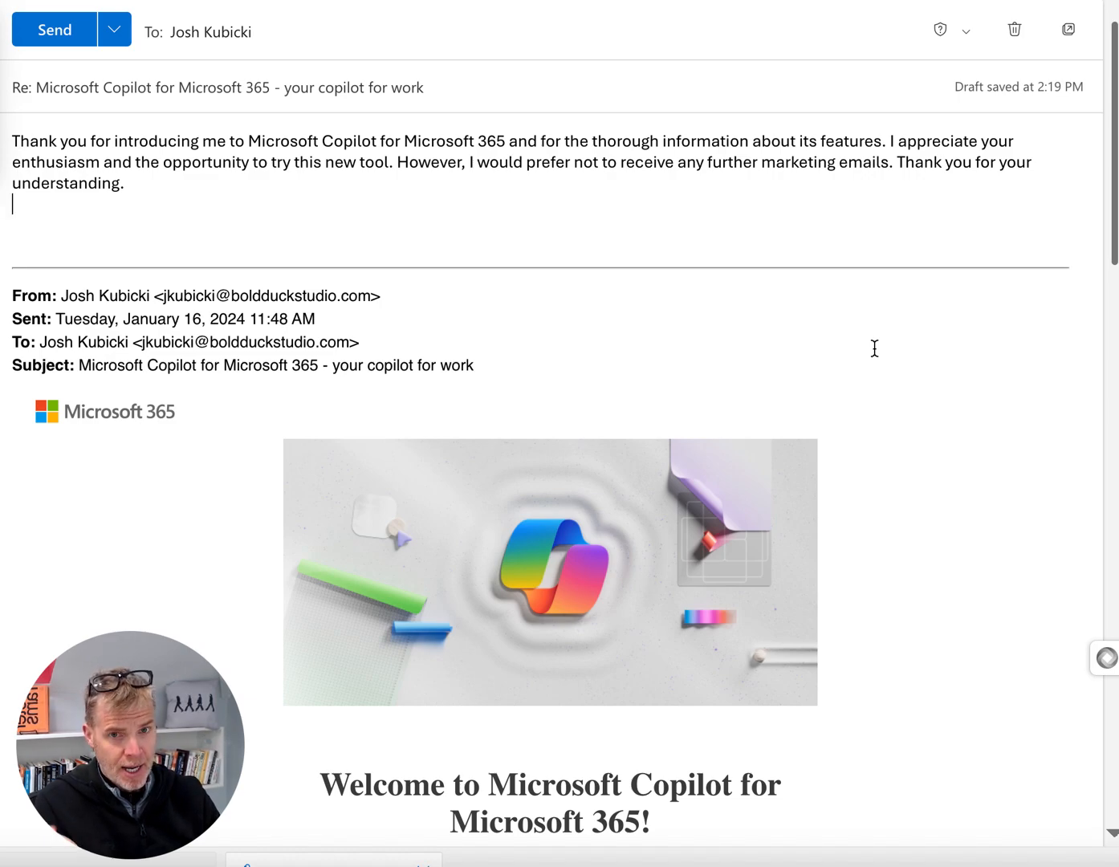
mouse_move(999, 576)
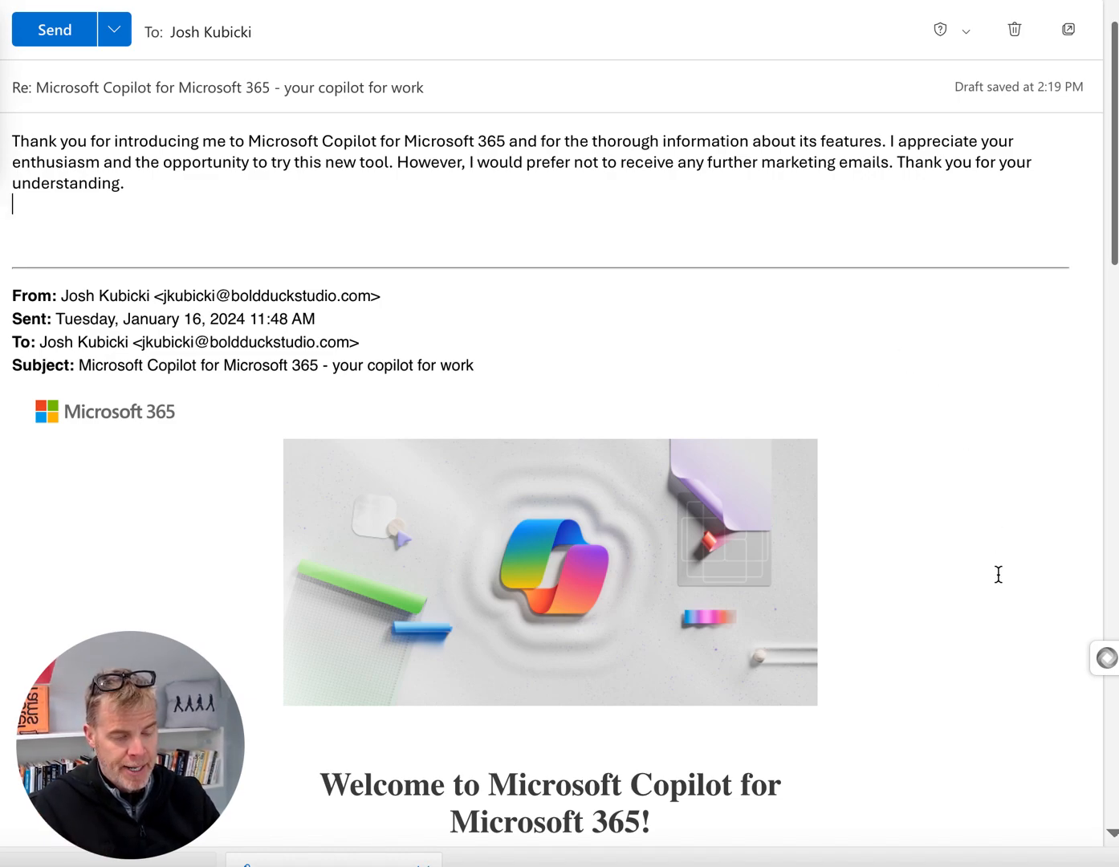
mouse_move(954, 546)
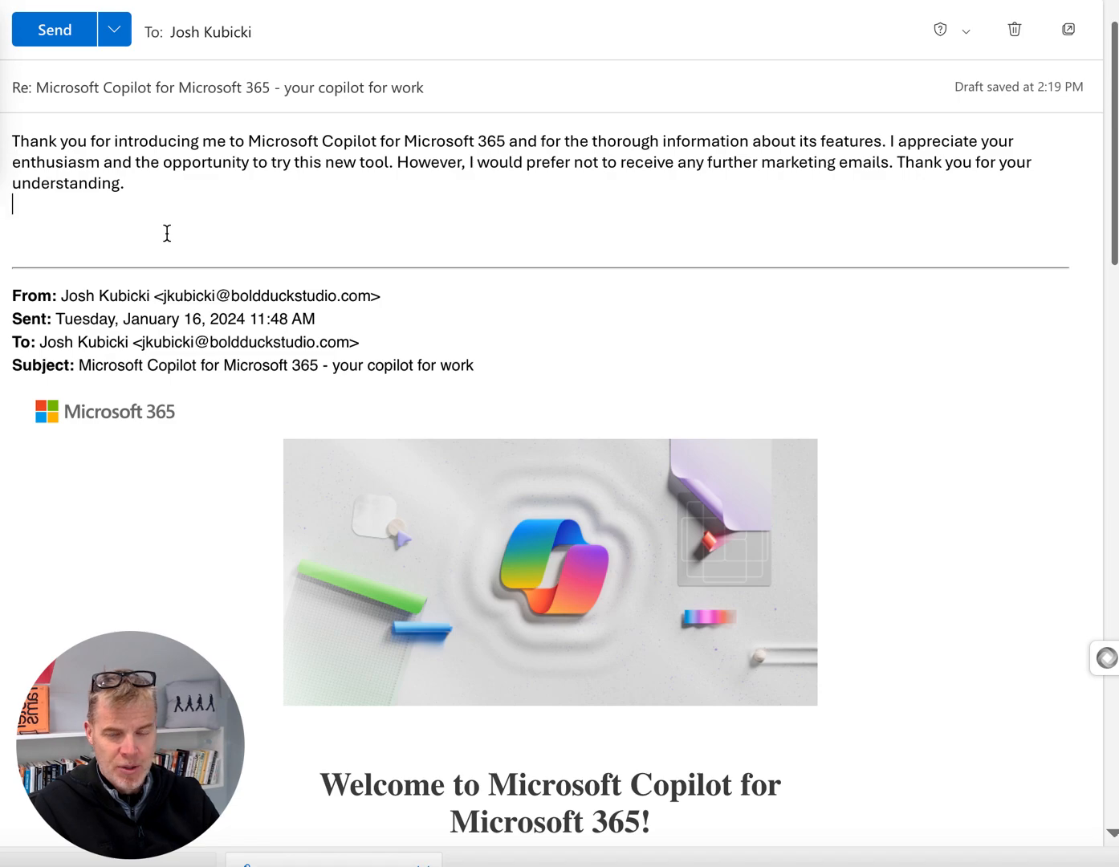
mouse_move(176, 254)
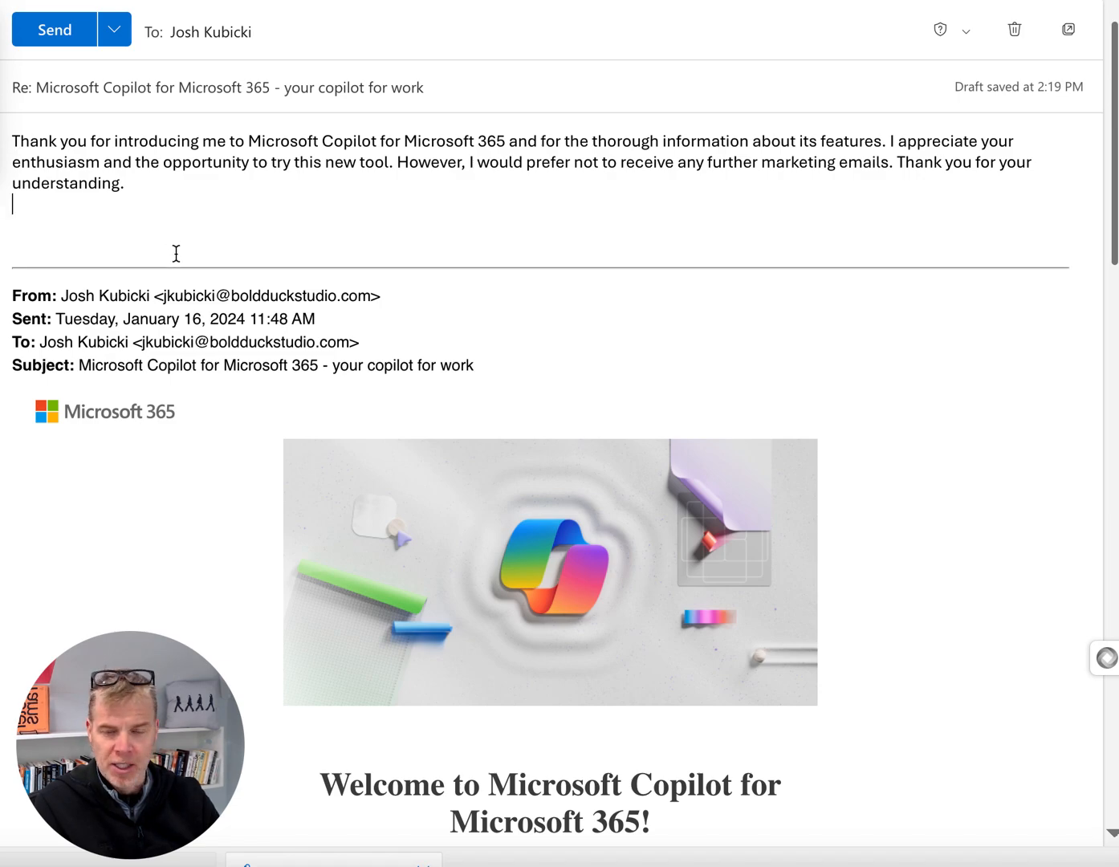